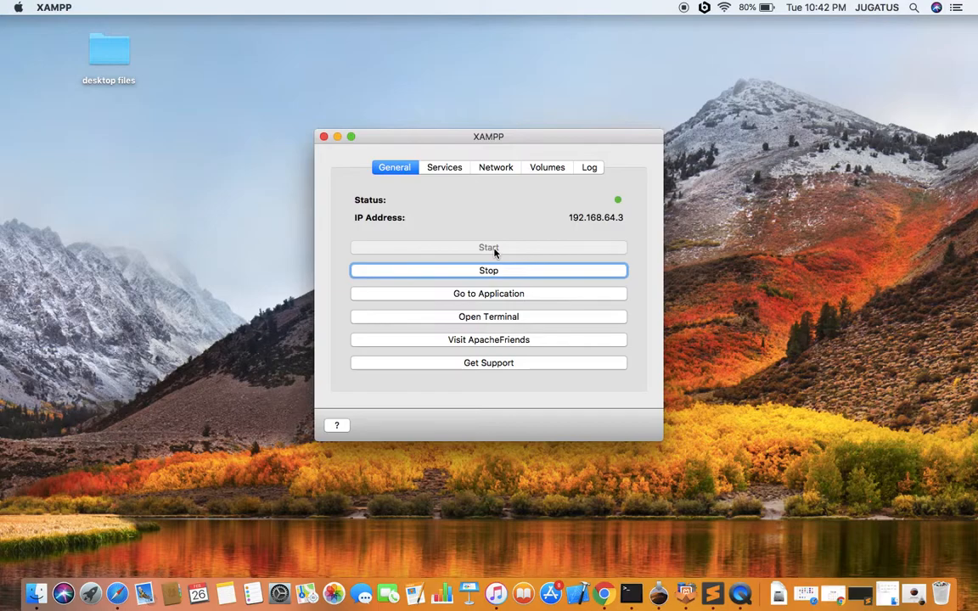
pyautogui.moveTo(621, 227)
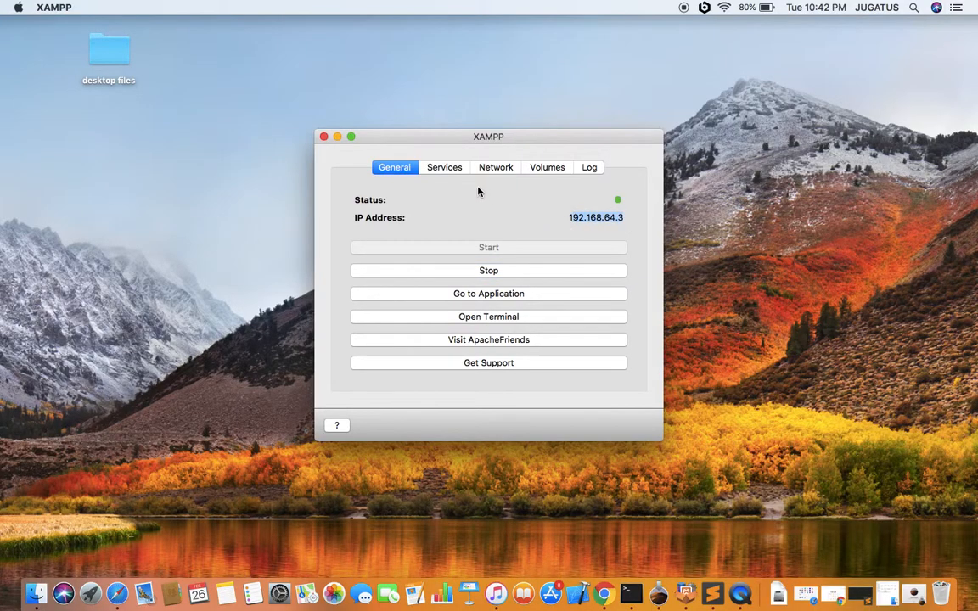
# - Check the stack status, then load the XAMPP dashboard from 192.168.64.3 in Chrome
pyautogui.click(444, 167)
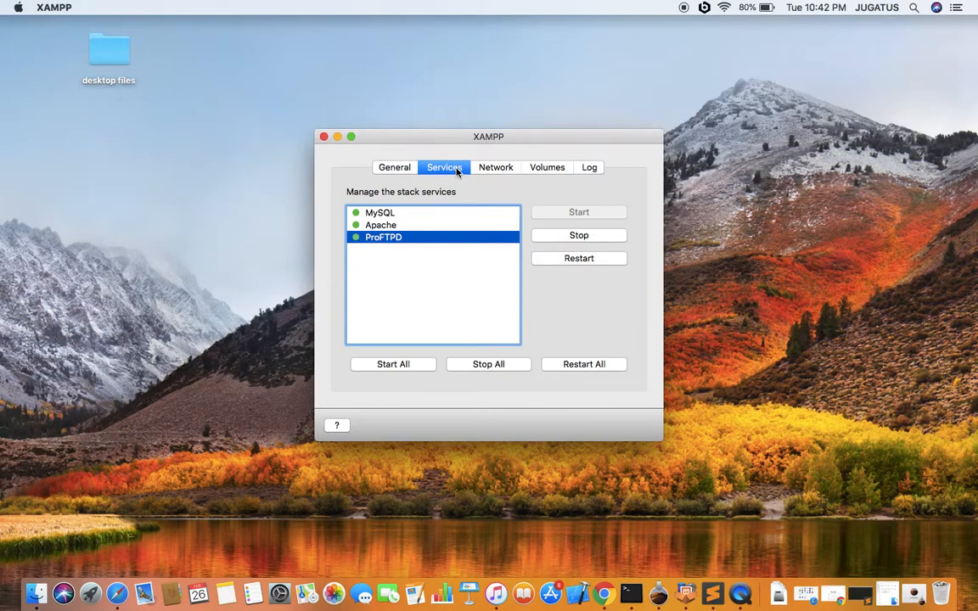
pyautogui.moveTo(385, 238)
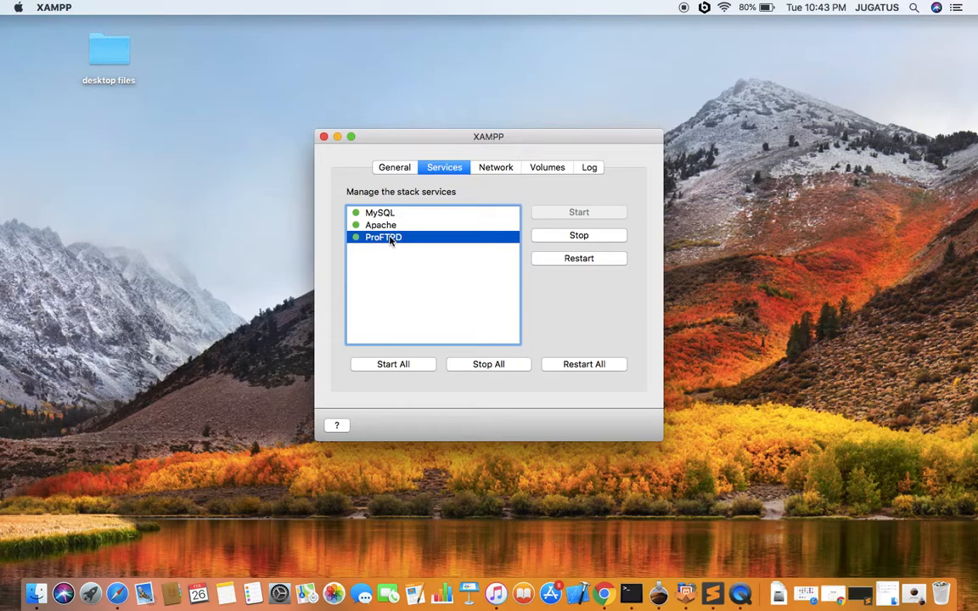
pyautogui.click(394, 168)
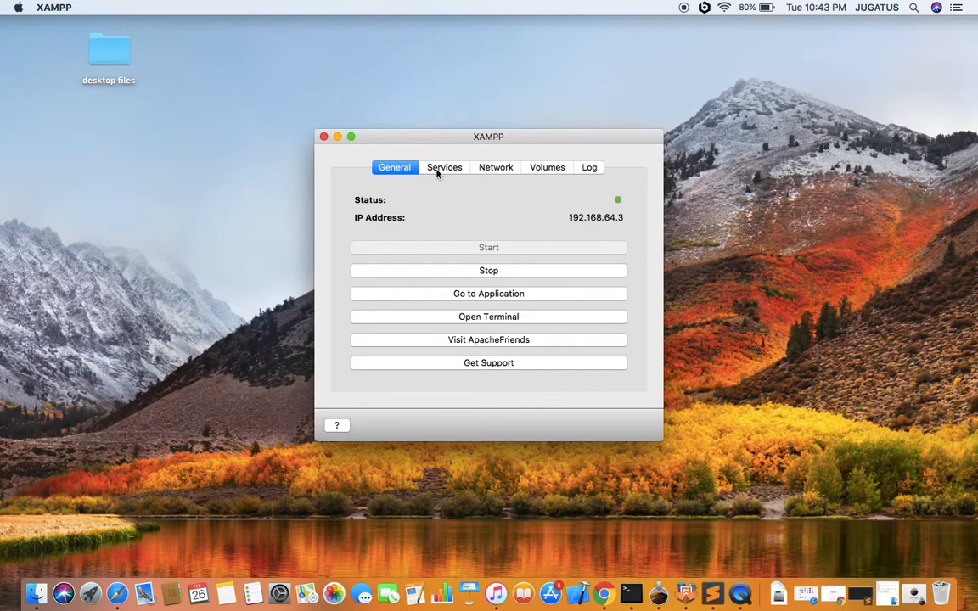
pyautogui.moveTo(596, 509)
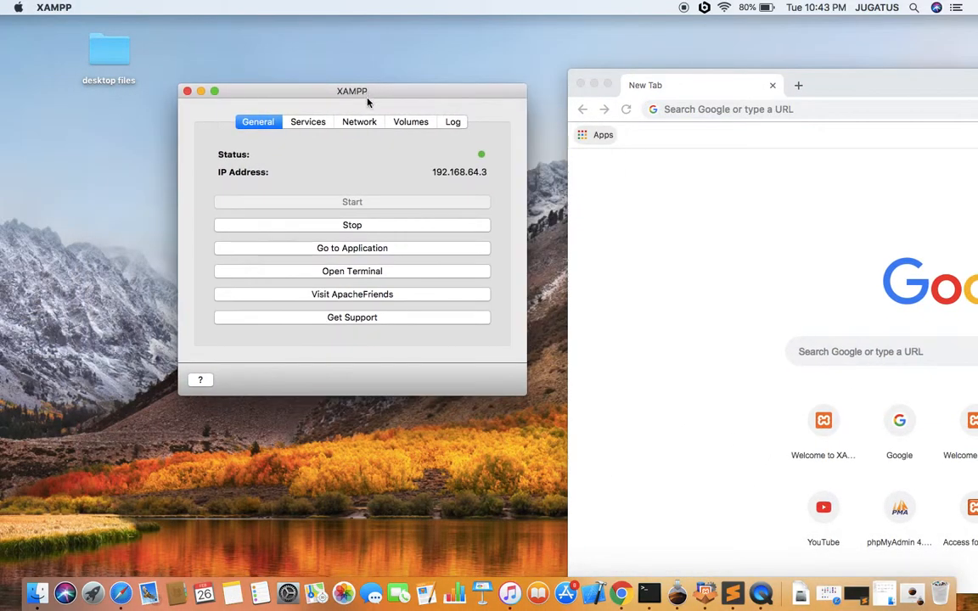
pyautogui.moveTo(326, 253)
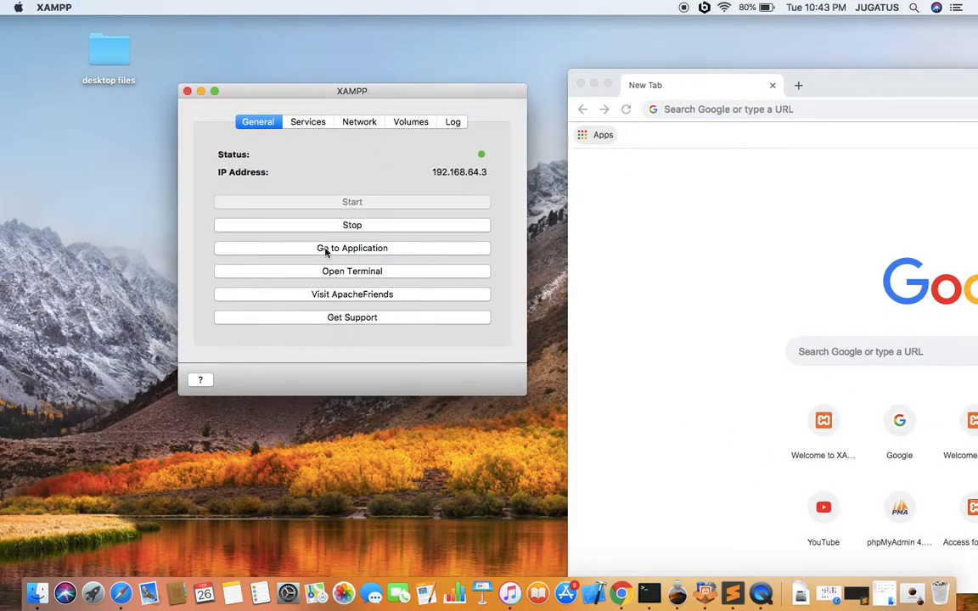
pyautogui.click(352, 247)
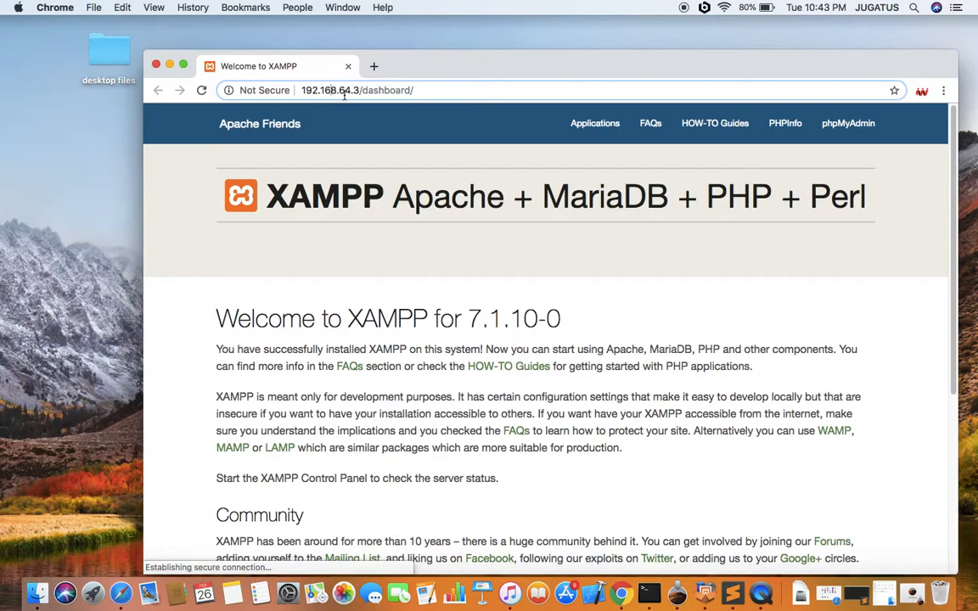
pyautogui.doubleClick(386, 90)
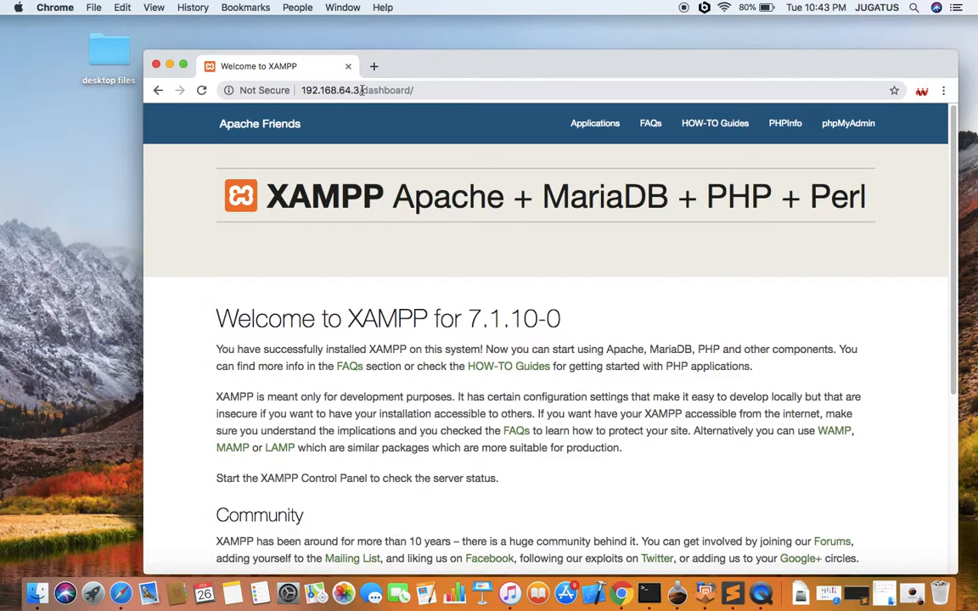
pyautogui.doubleClick(388, 90)
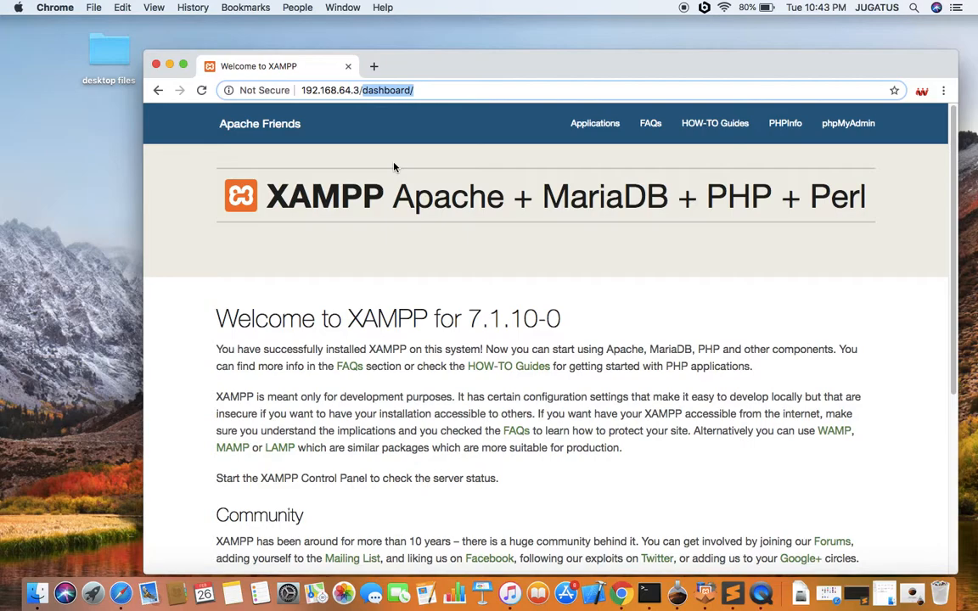
pyautogui.moveTo(735, 592)
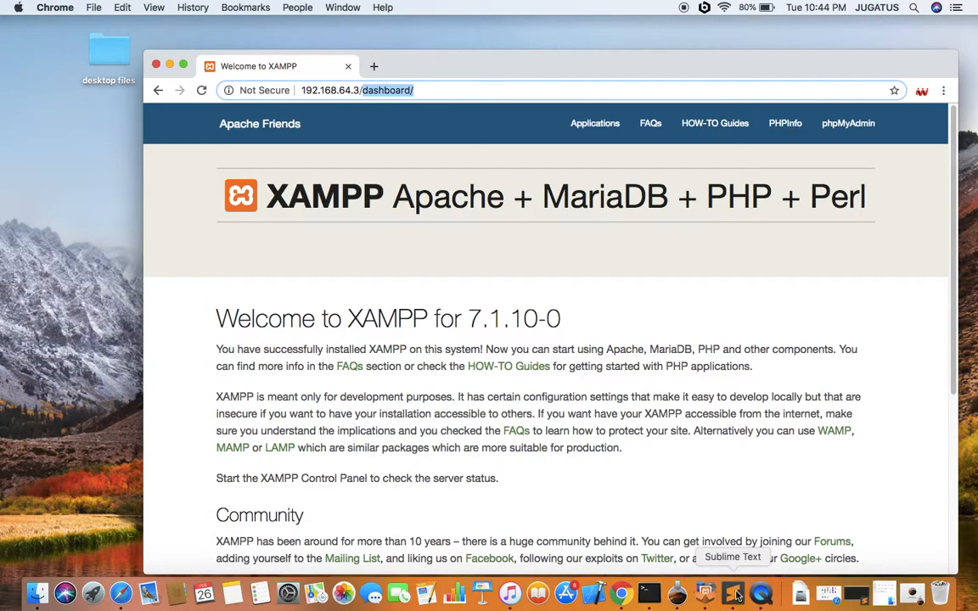
# - Write <?php echo "Hello world!" into the untitled Sublime Text file
pyautogui.click(726, 593)
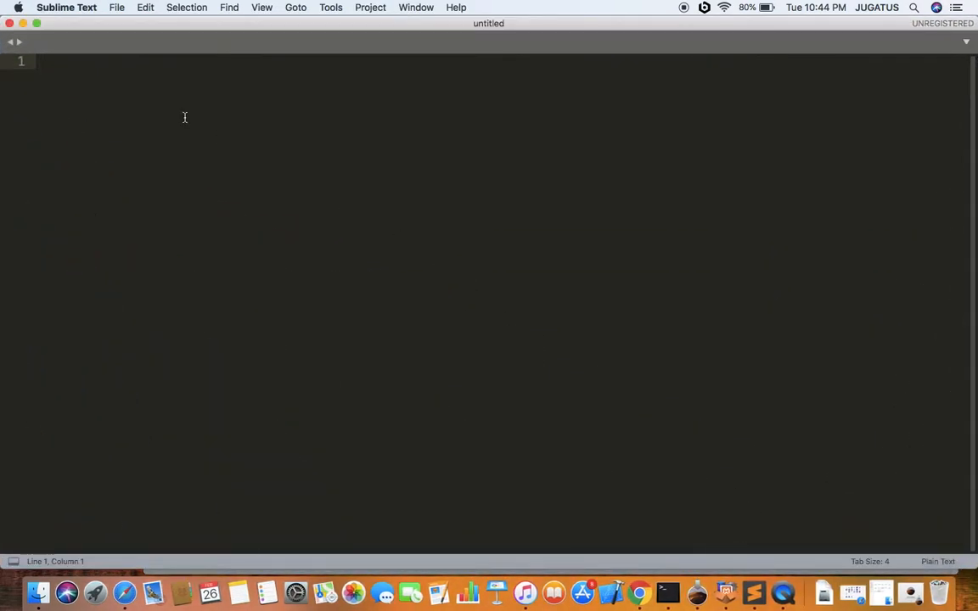
pyautogui.write('<?')
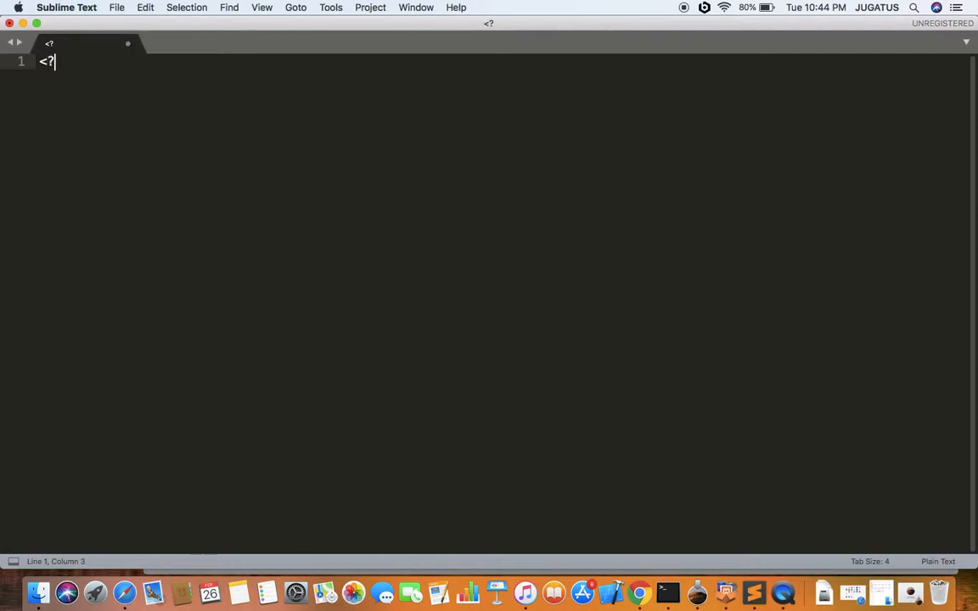
pyautogui.write('php')
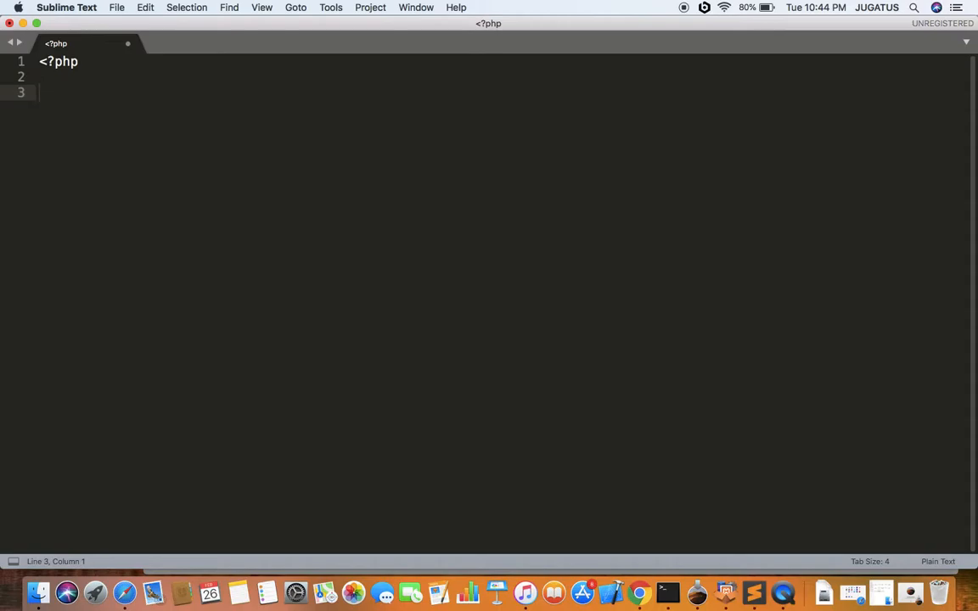
pyautogui.write('echo "')
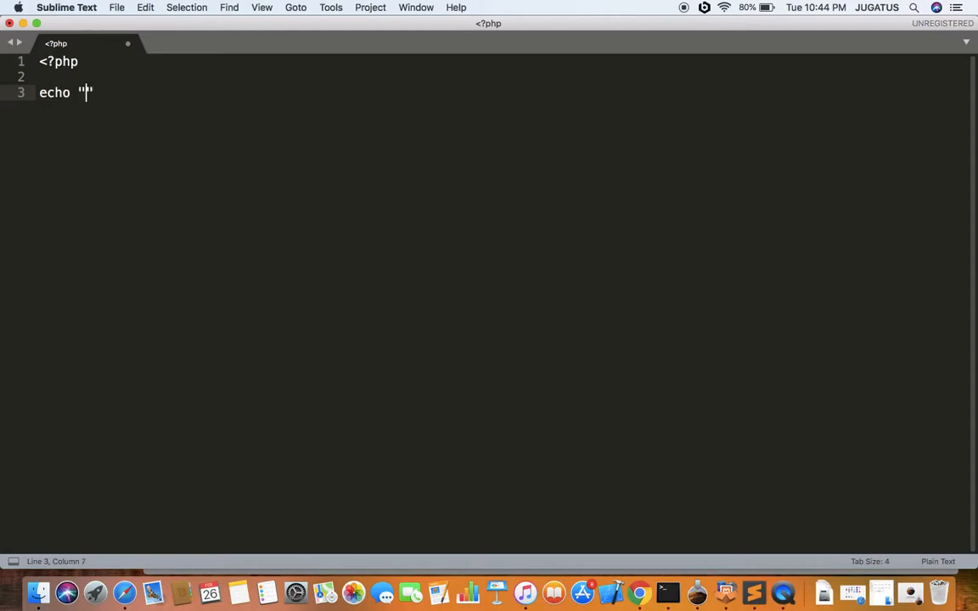
pyautogui.write('Hello wo')
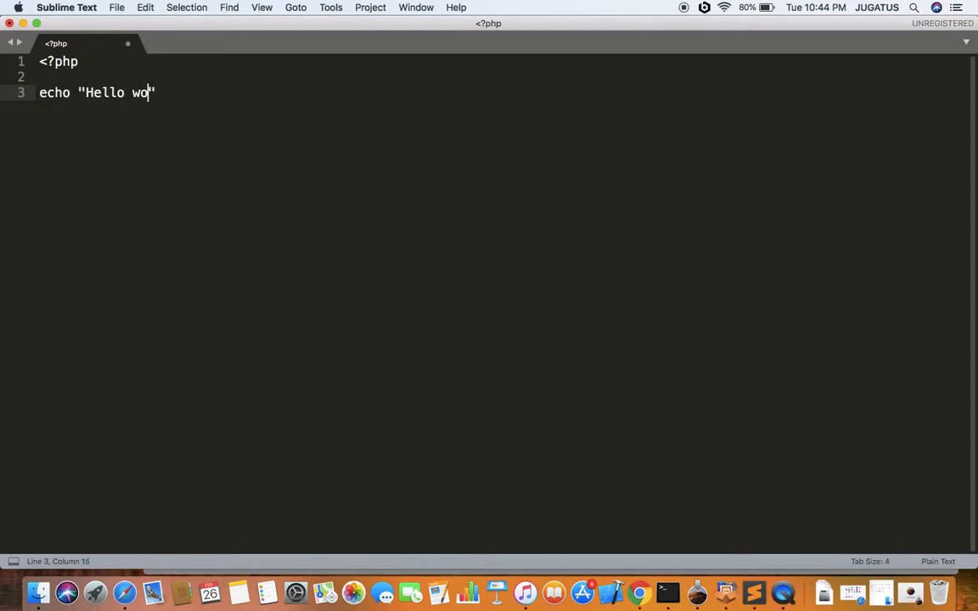
pyautogui.write('rld!')
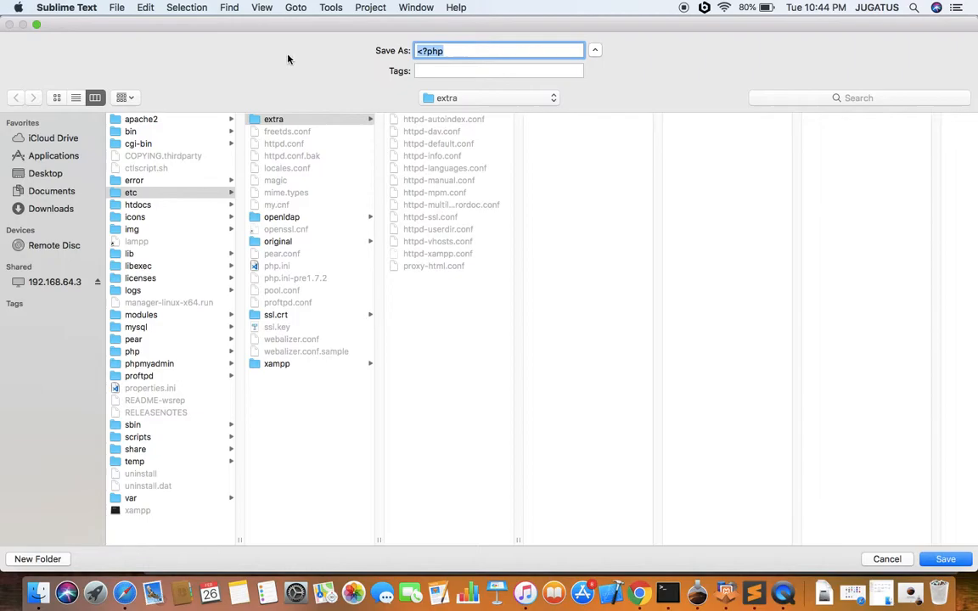
pyautogui.moveTo(290, 42)
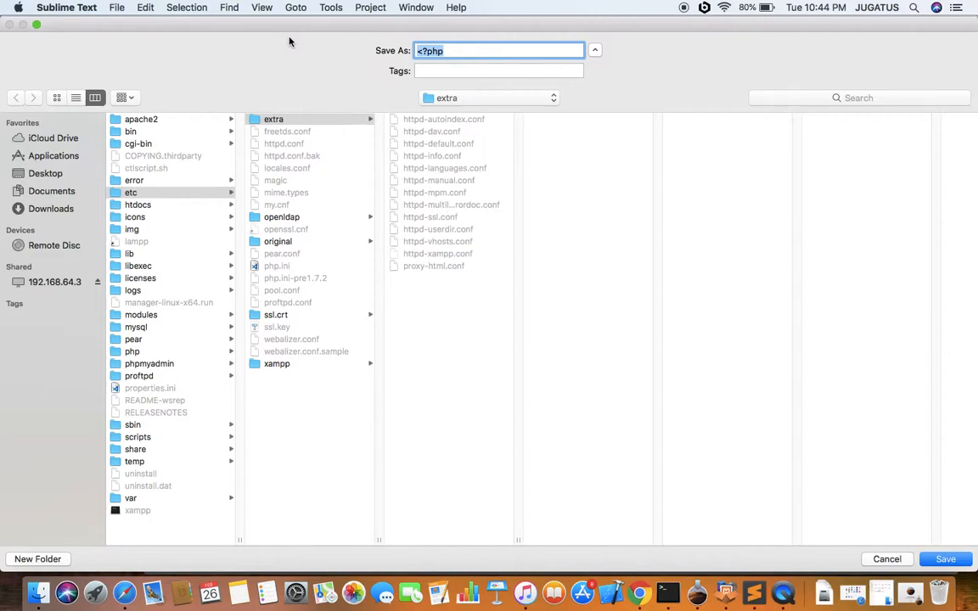
pyautogui.moveTo(68, 281)
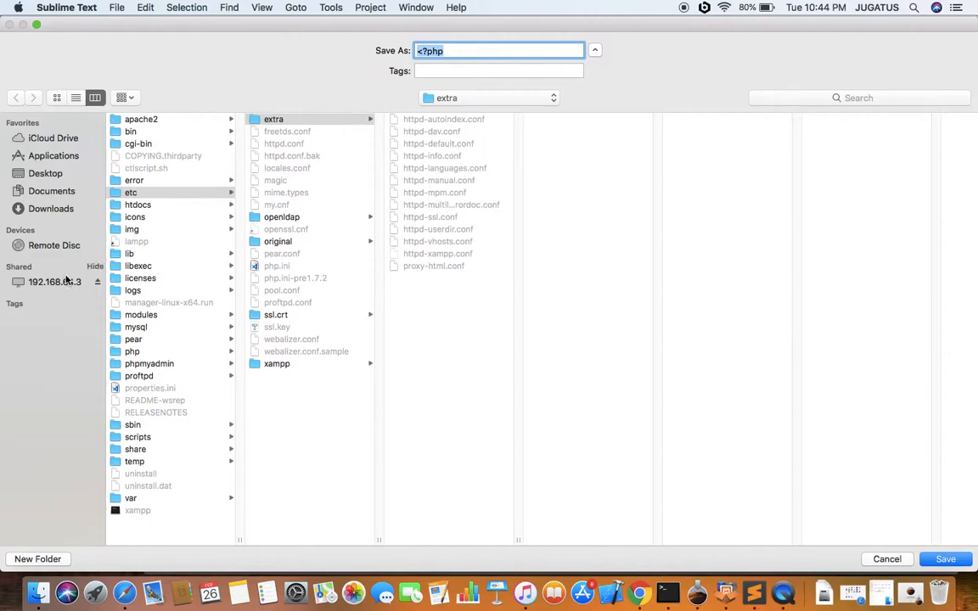
# - Save the script as helloworld.php in lampp/htdocs on the 192.168.64.3 share
pyautogui.click(54, 282)
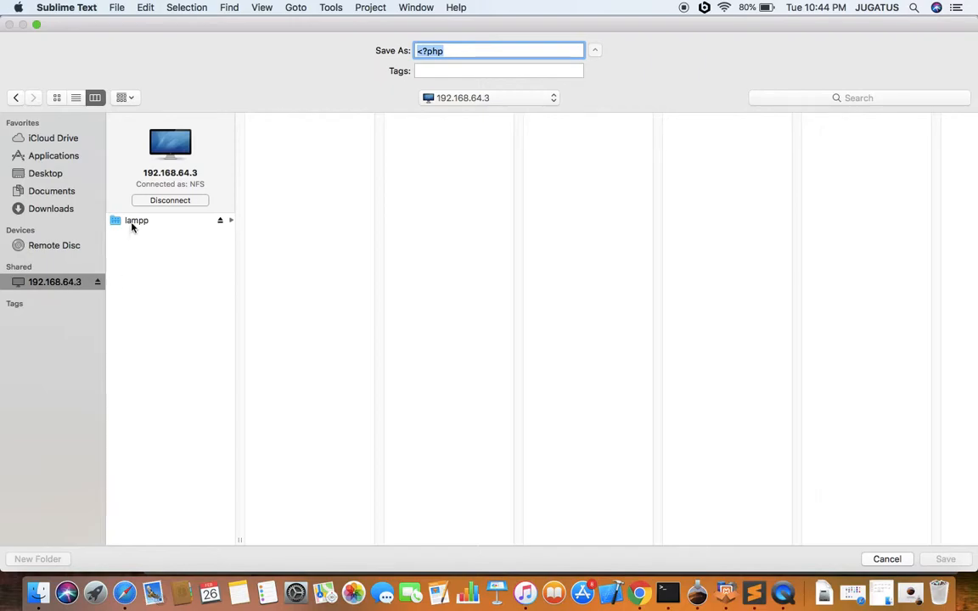
pyautogui.click(136, 220)
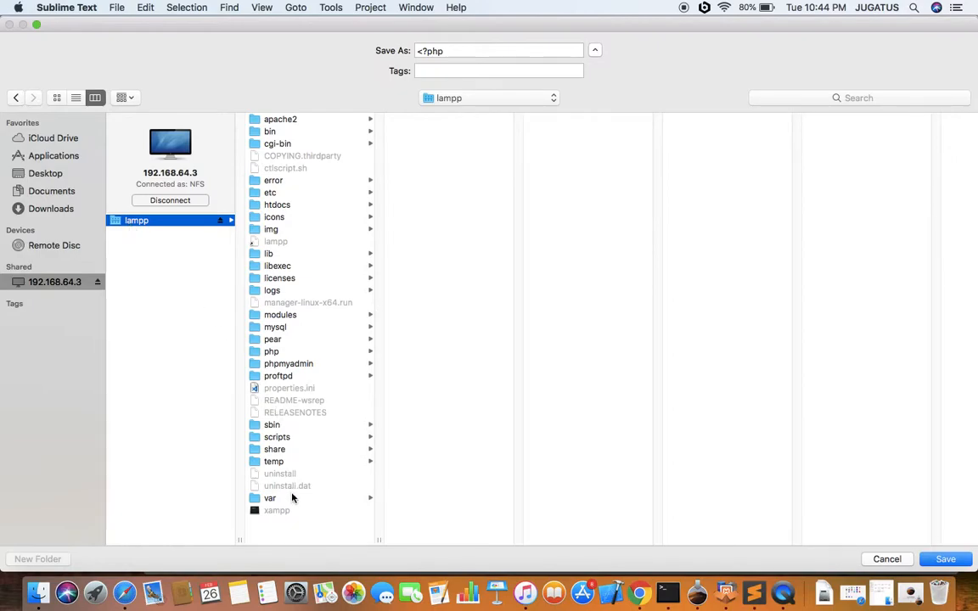
pyautogui.moveTo(299, 124)
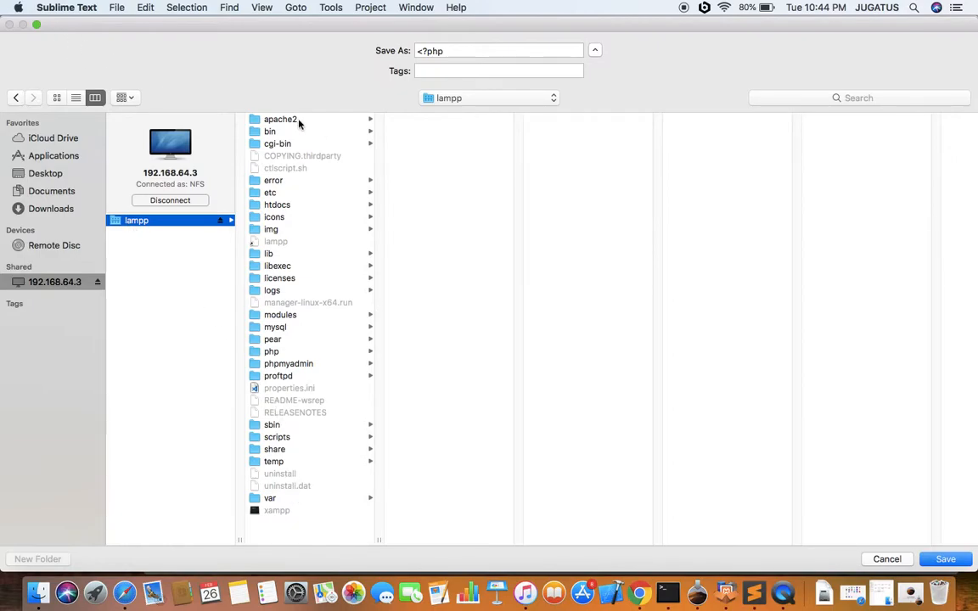
pyautogui.moveTo(322, 221)
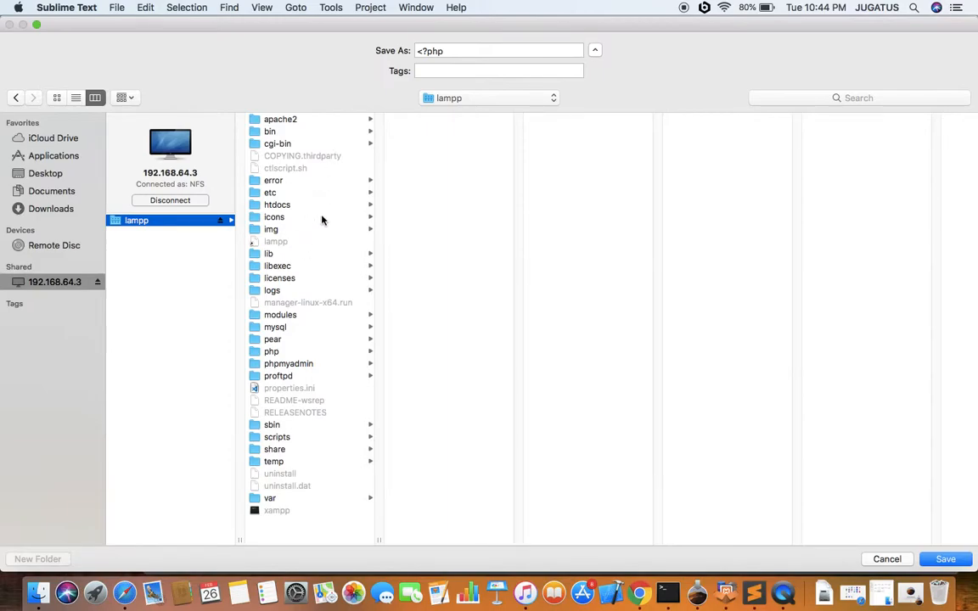
pyautogui.moveTo(295, 332)
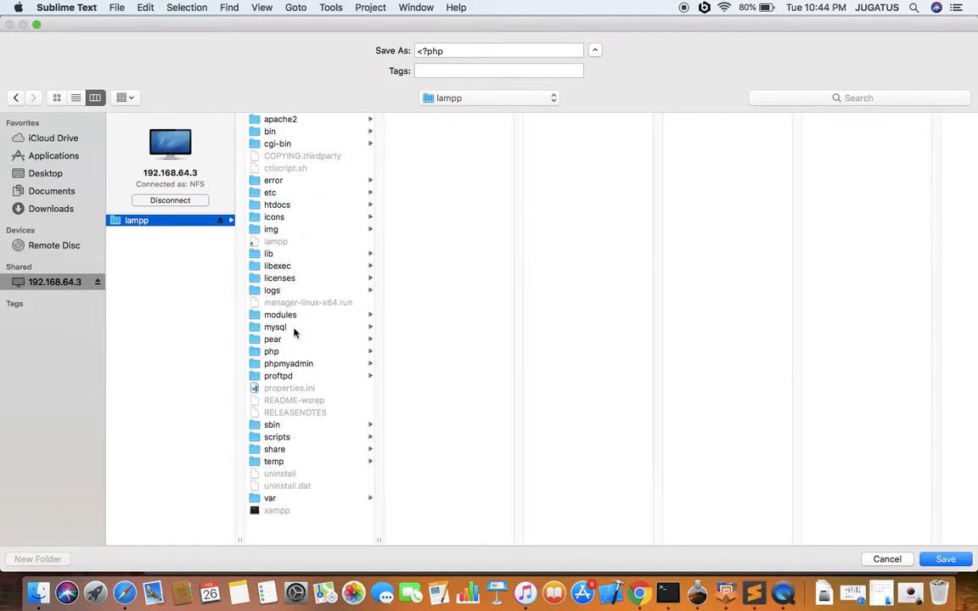
pyautogui.click(276, 204)
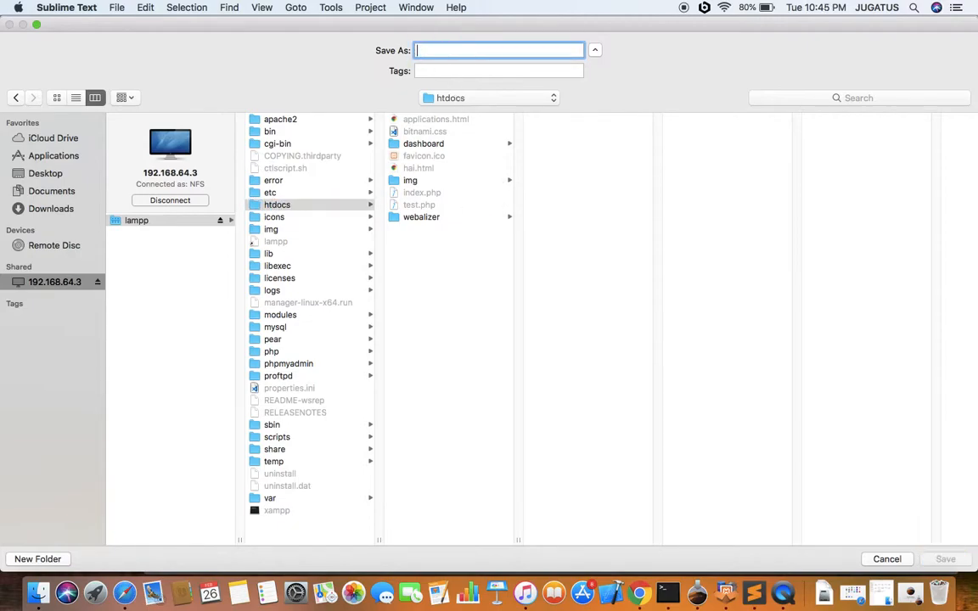
pyautogui.write('helloworld.php')
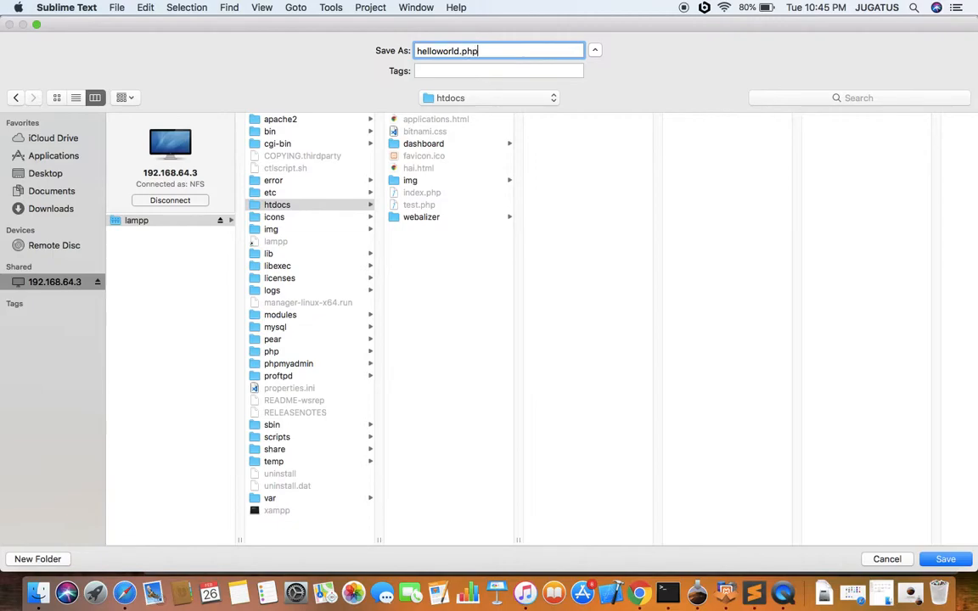
pyautogui.click(945, 558)
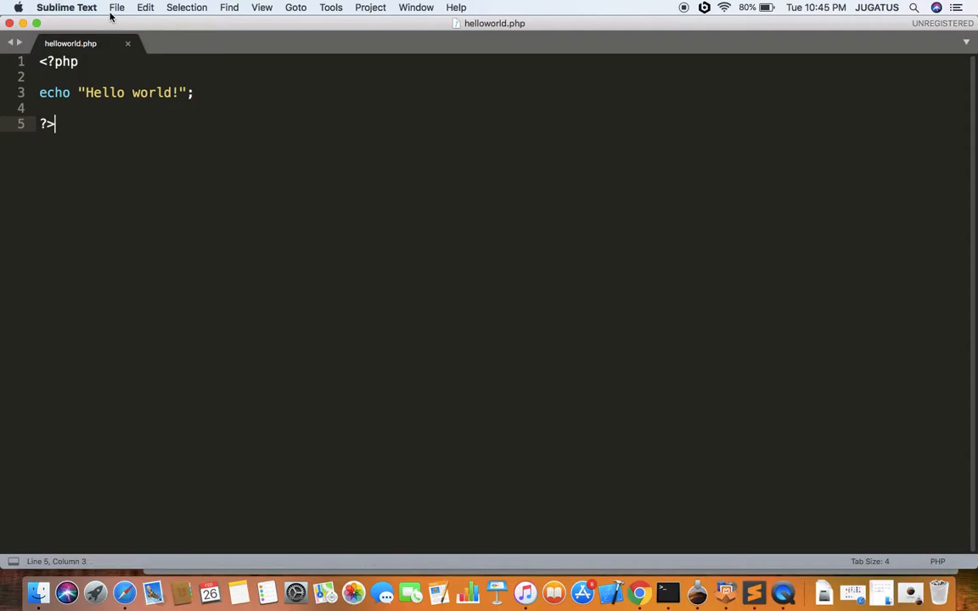
pyautogui.moveTo(466, 403)
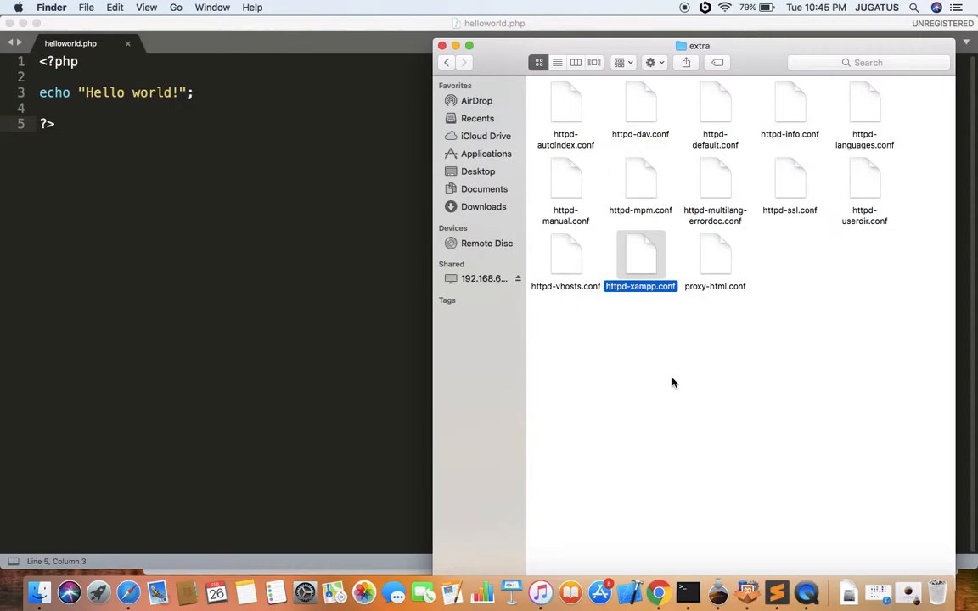
pyautogui.moveTo(747, 592)
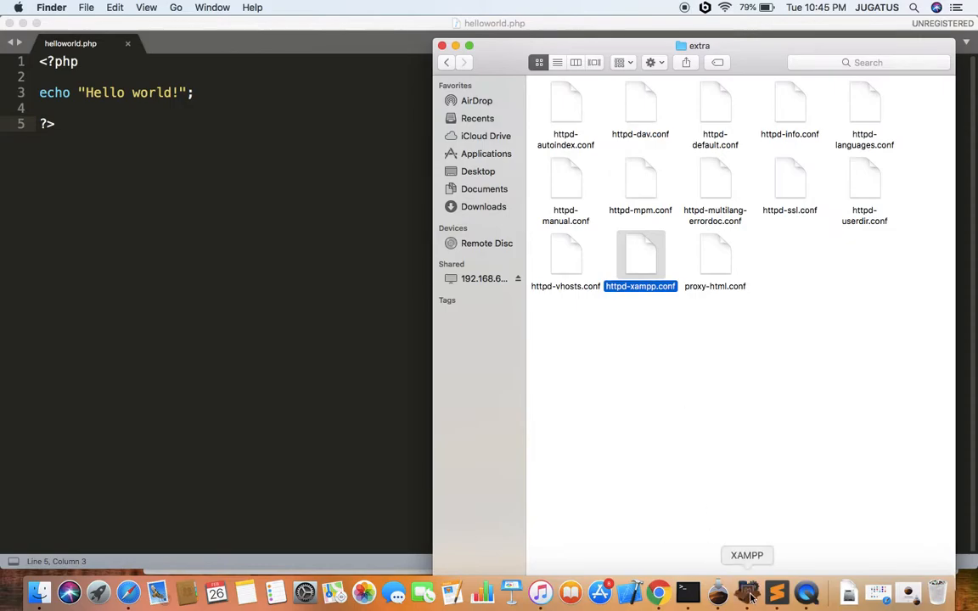
# - Show the XAMPP control window's Volumes tab with /opt/lampp mounted
pyautogui.click(747, 591)
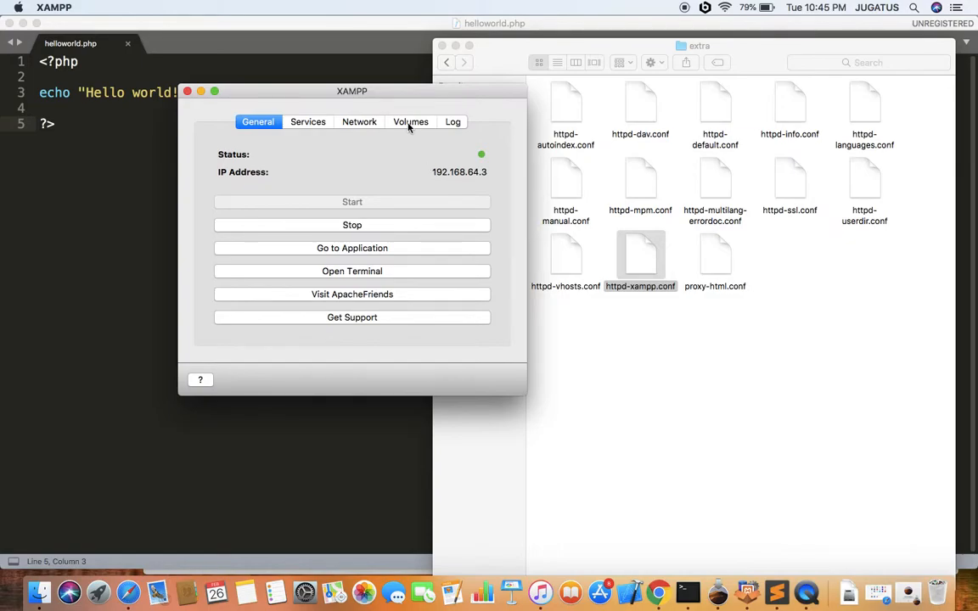
pyautogui.click(411, 121)
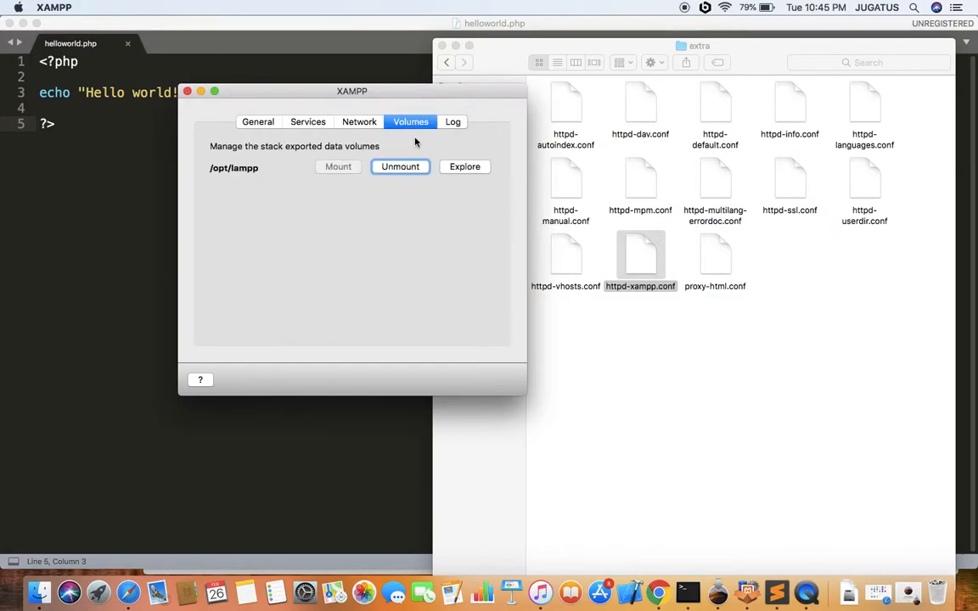
pyautogui.moveTo(303, 169)
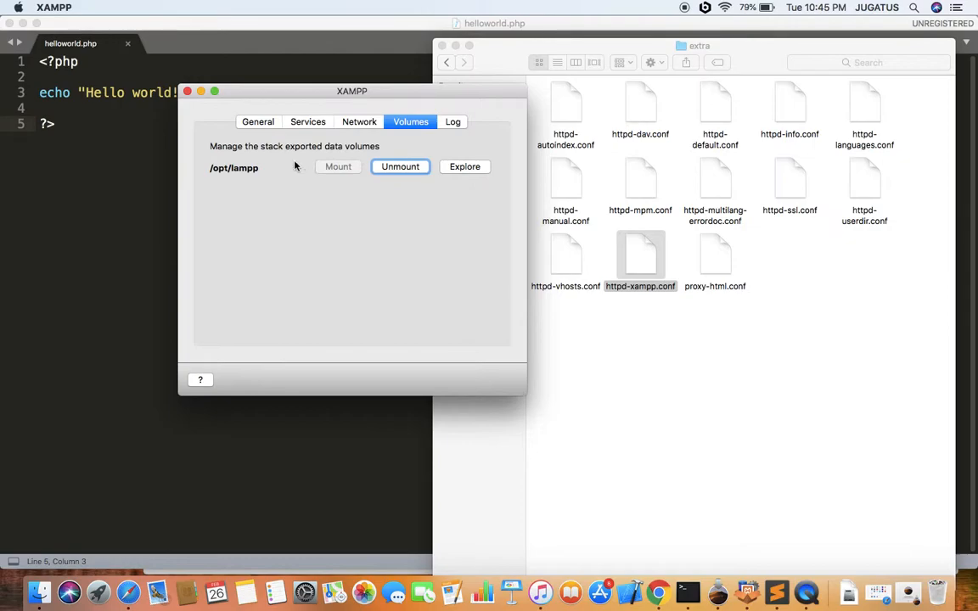
pyautogui.moveTo(267, 175)
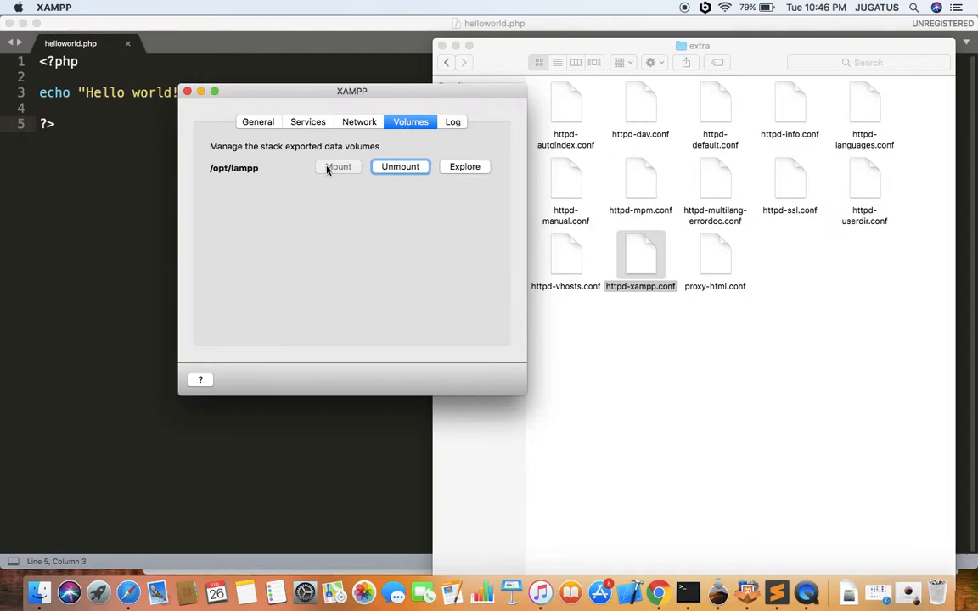
pyautogui.moveTo(276, 167)
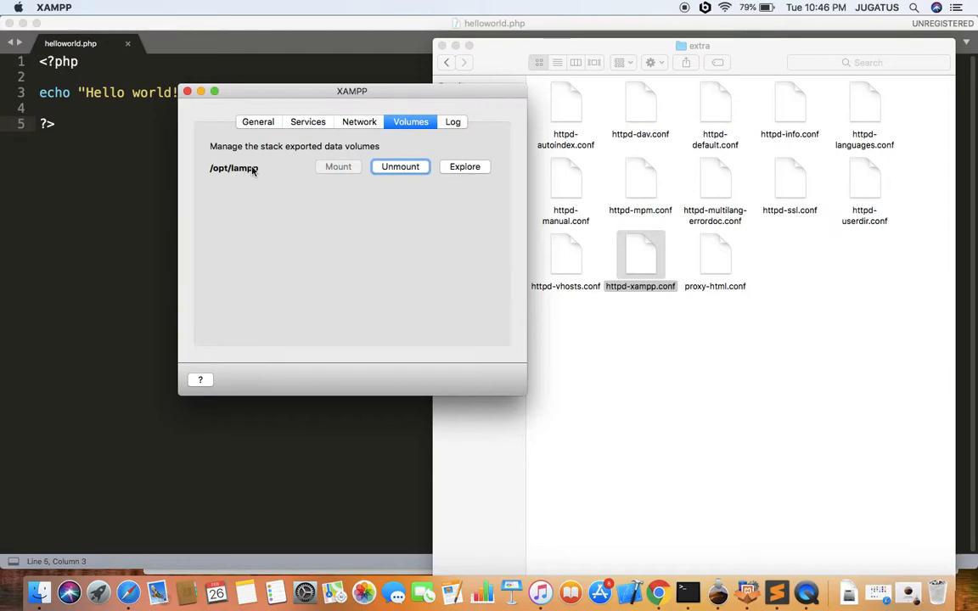
pyautogui.moveTo(24, 497)
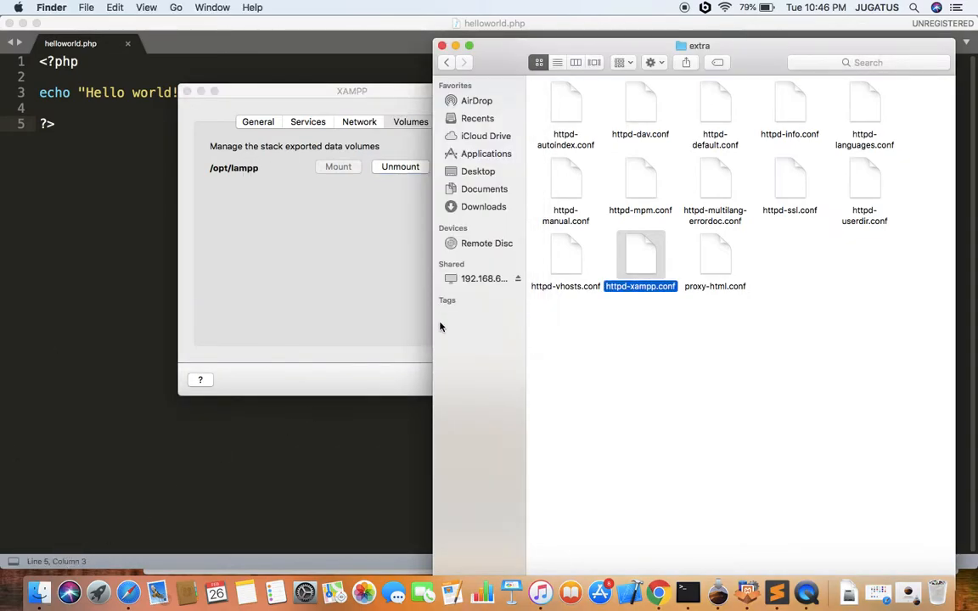
# - Browse the 192.168.64.3 share to lampp/htdocs in Finder and select helloworld.php
pyautogui.click(484, 278)
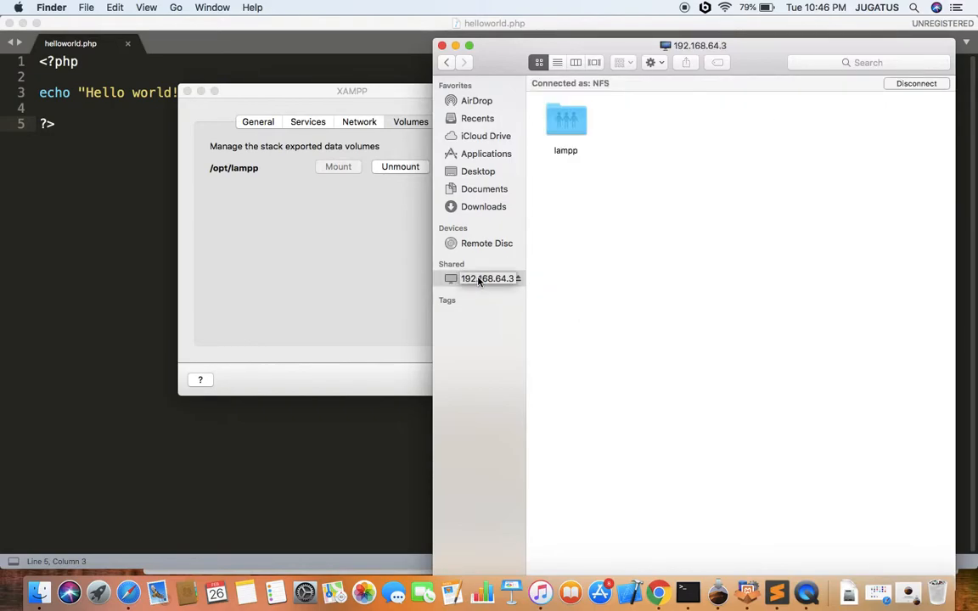
pyautogui.moveTo(709, 212)
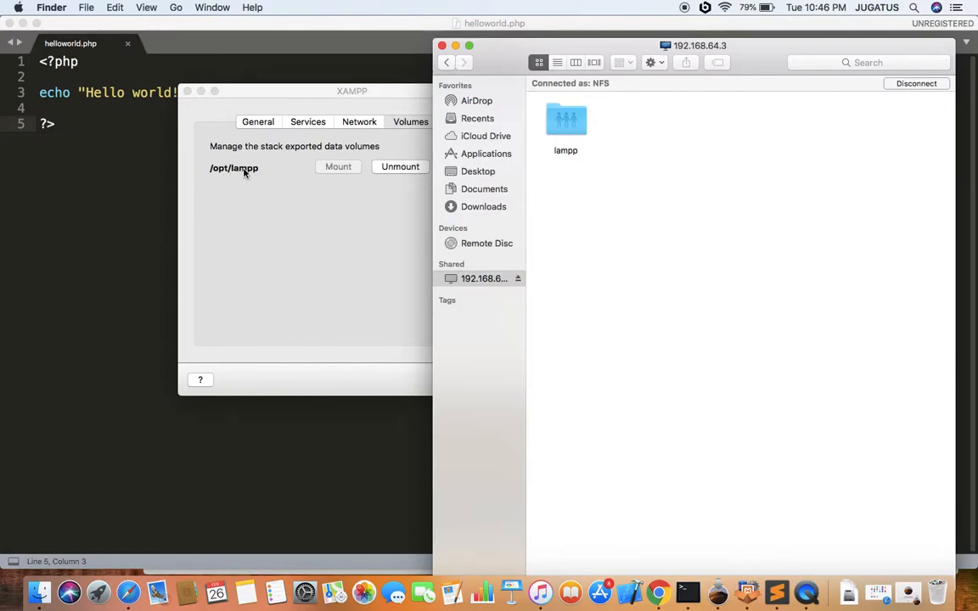
pyautogui.click(565, 119)
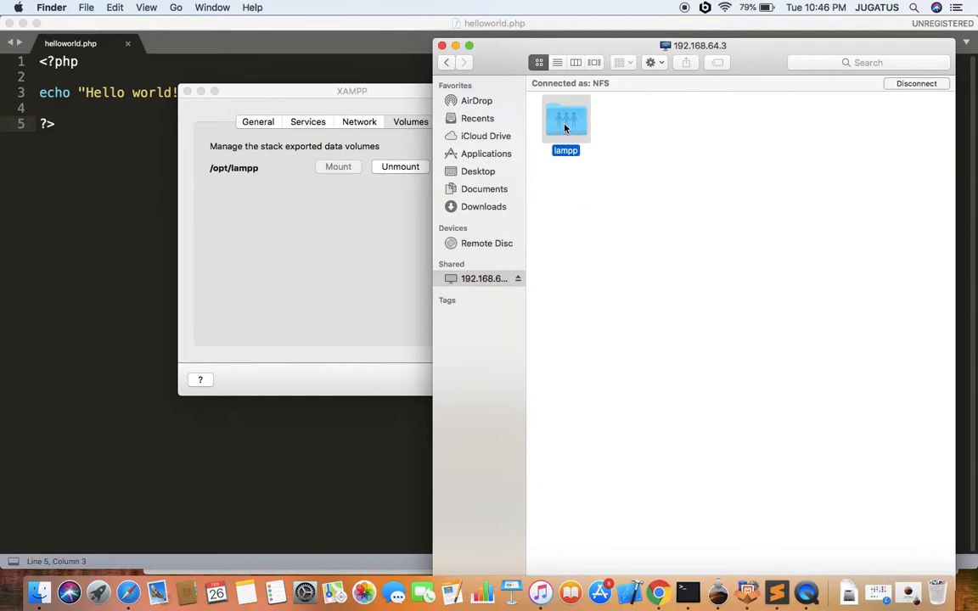
pyautogui.doubleClick(565, 119)
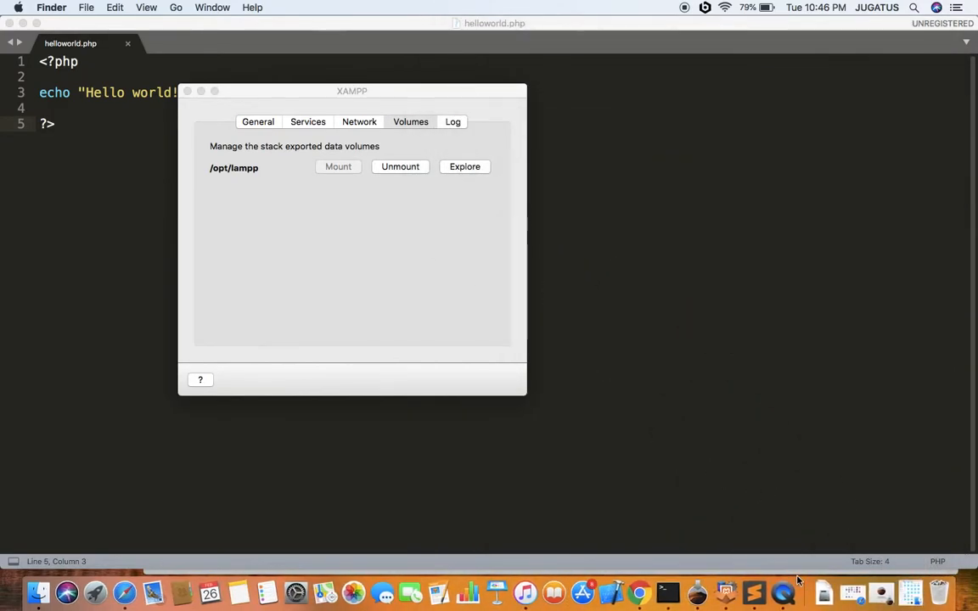
pyautogui.click(465, 166)
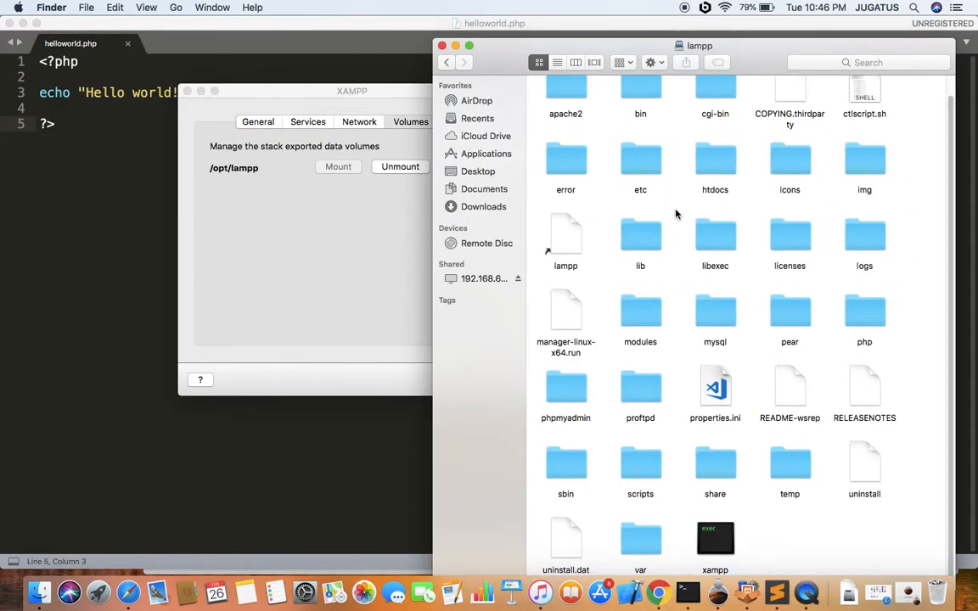
pyautogui.moveTo(719, 168)
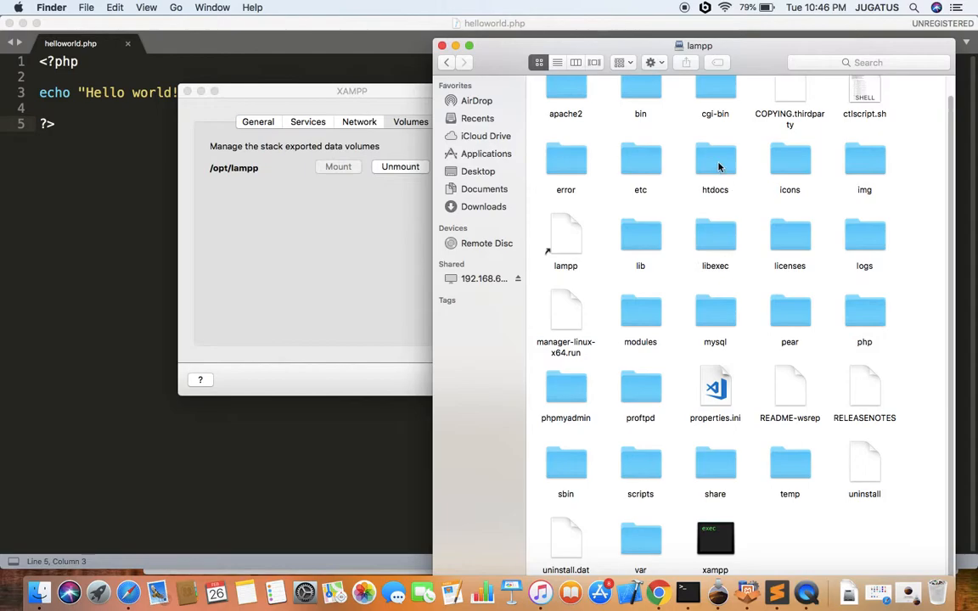
pyautogui.doubleClick(715, 161)
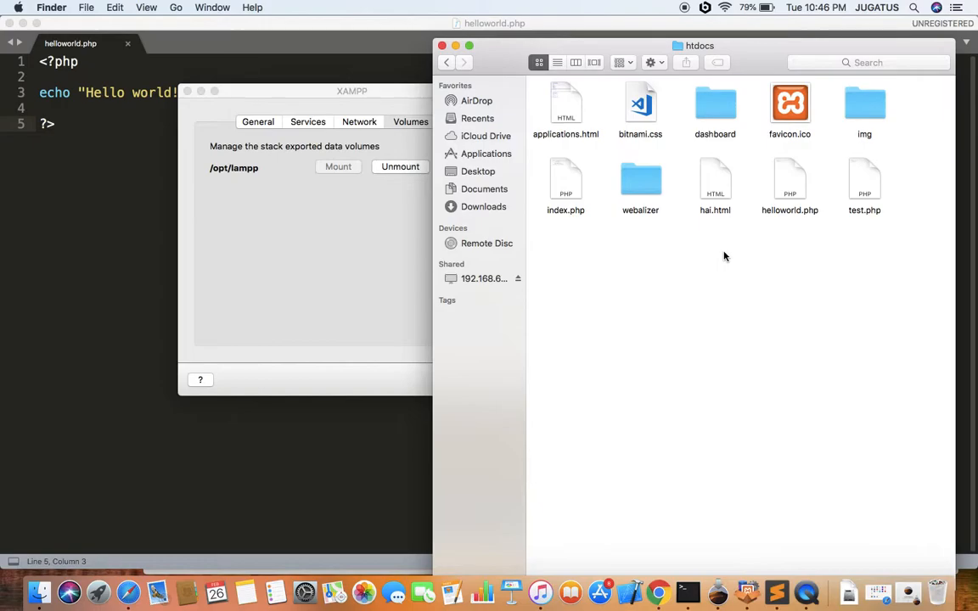
pyautogui.click(789, 179)
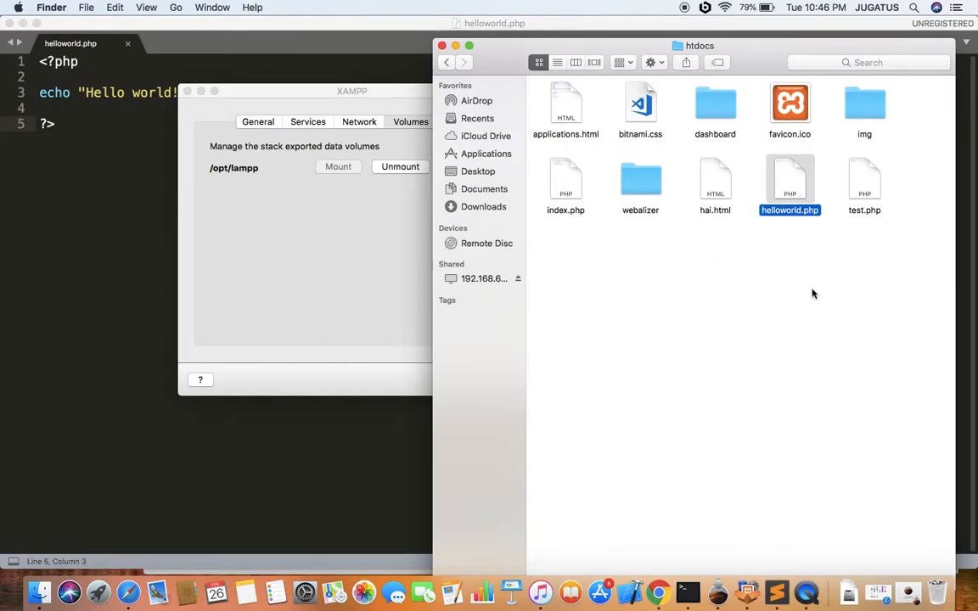
pyautogui.moveTo(736, 304)
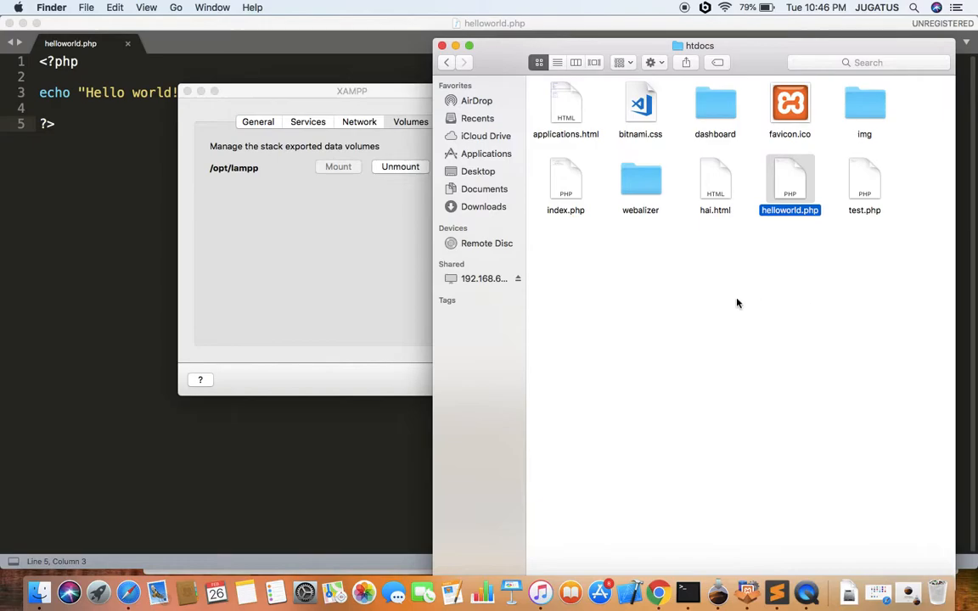
# - Load 192.168.64.3/helloworld.php in Chrome so it shows "Hello world!"
pyautogui.click(658, 592)
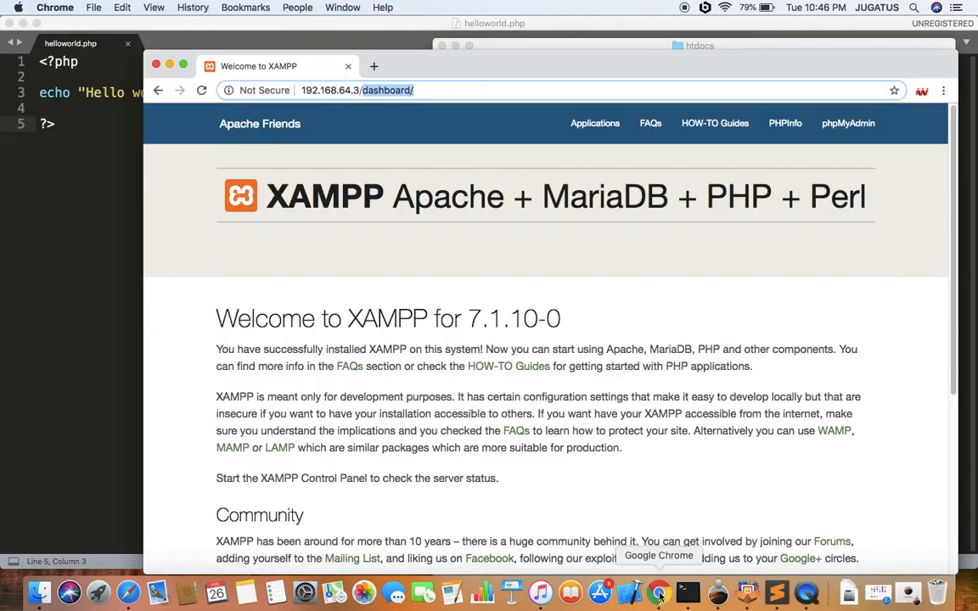
pyautogui.click(382, 90)
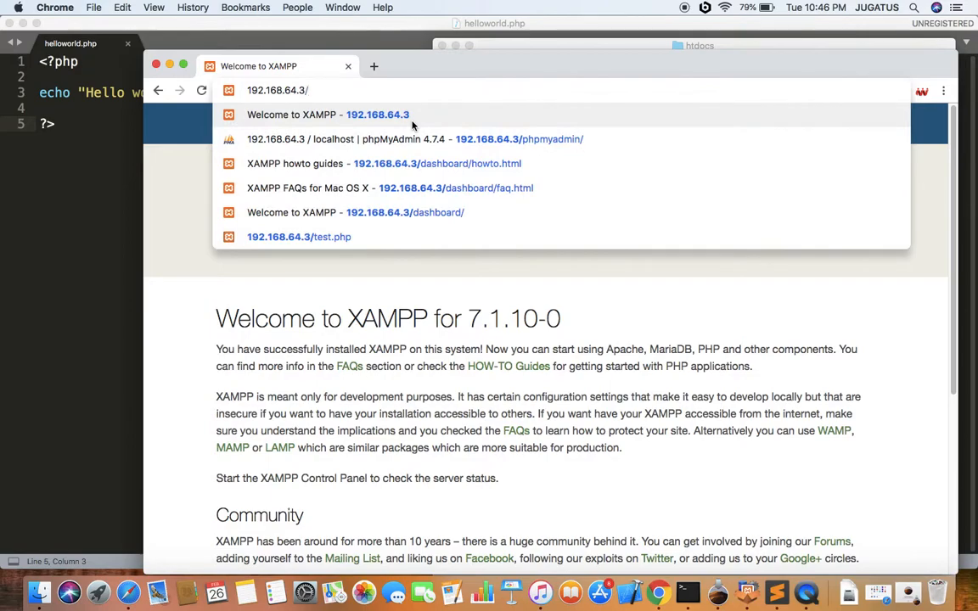
pyautogui.write('helloworld.php')
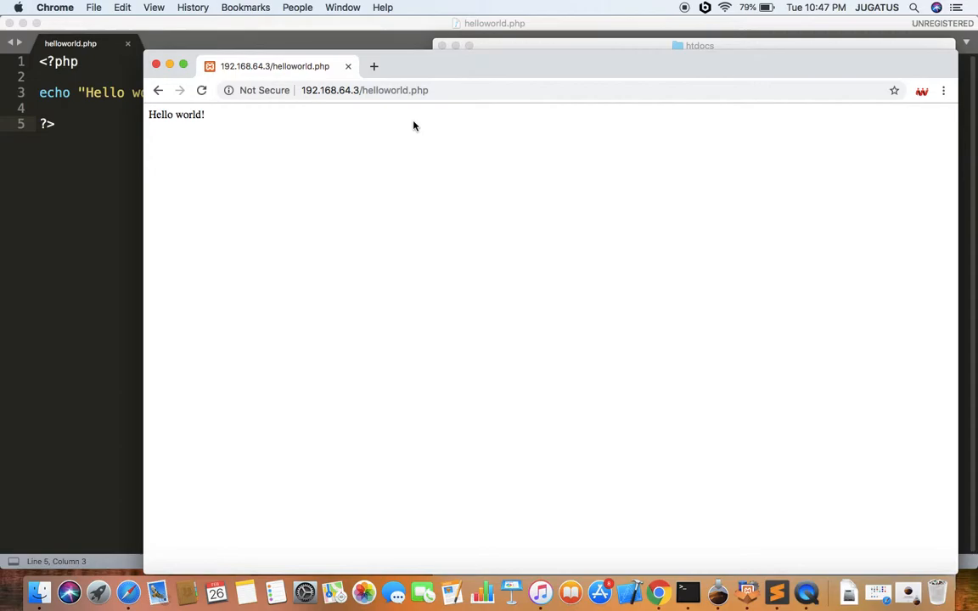
pyautogui.moveTo(619, 492)
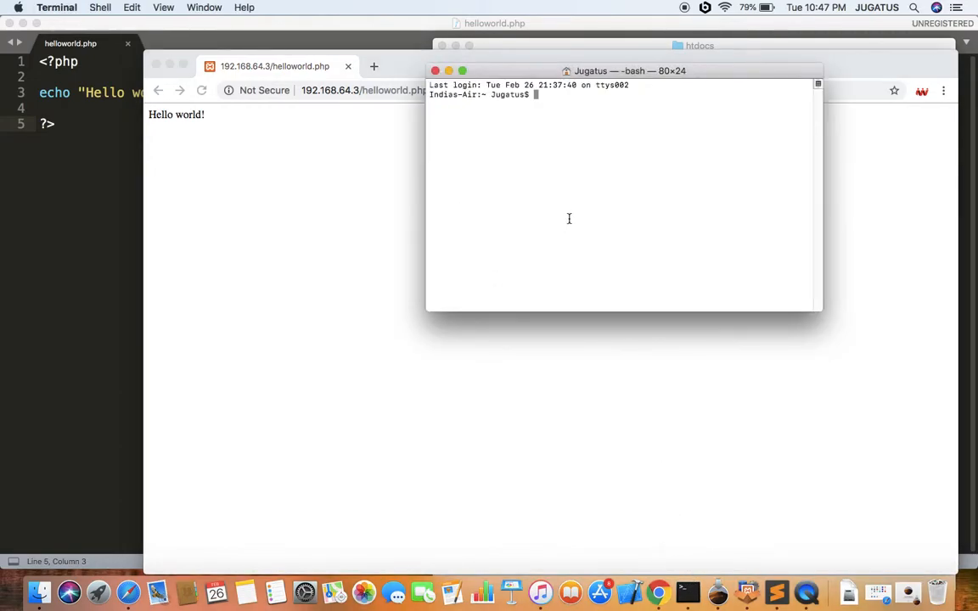
# - Type the command mysql -u root -p at the Terminal bash prompt
pyautogui.write('mysql -u -')
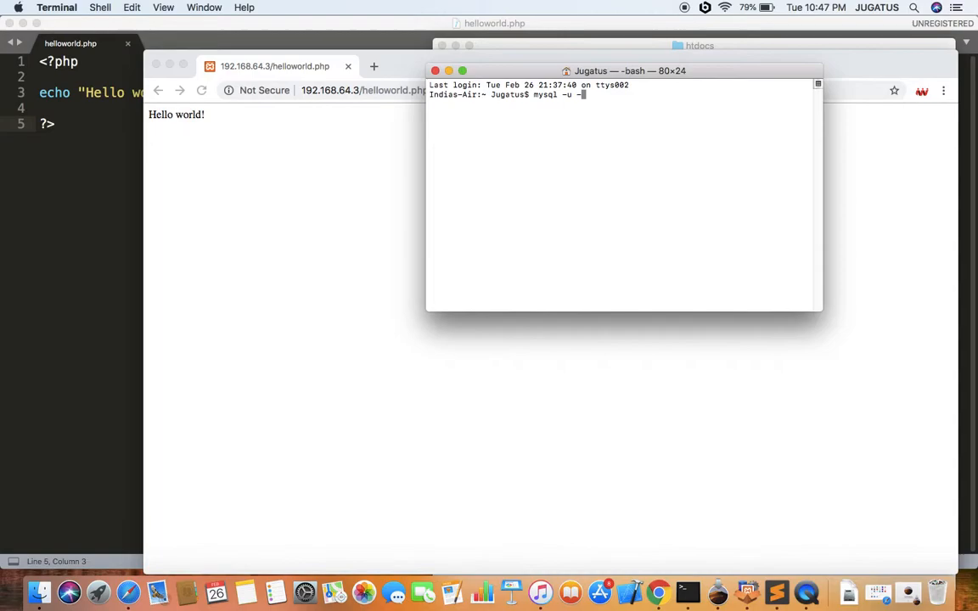
pyautogui.write('ro')
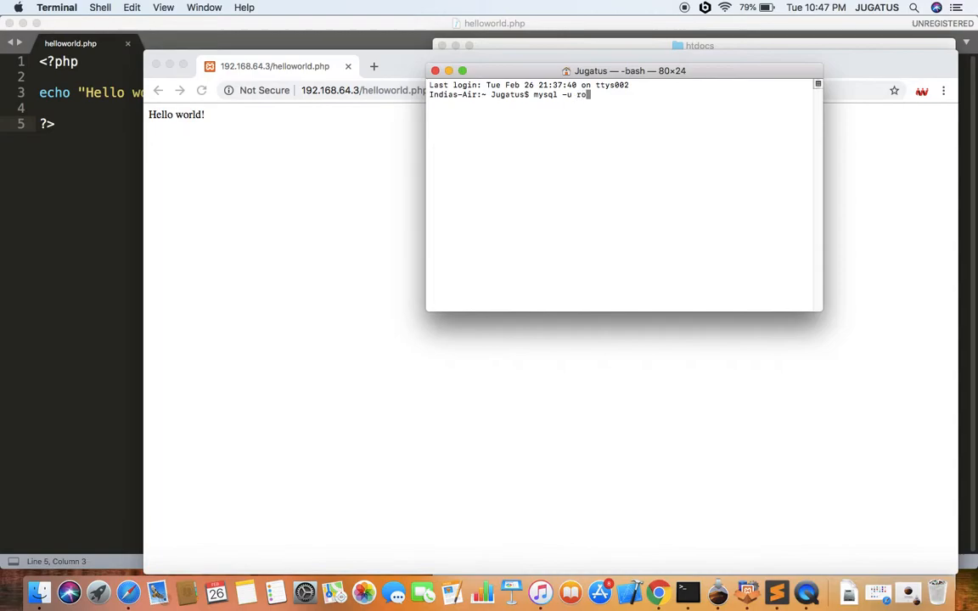
pyautogui.write('ot')
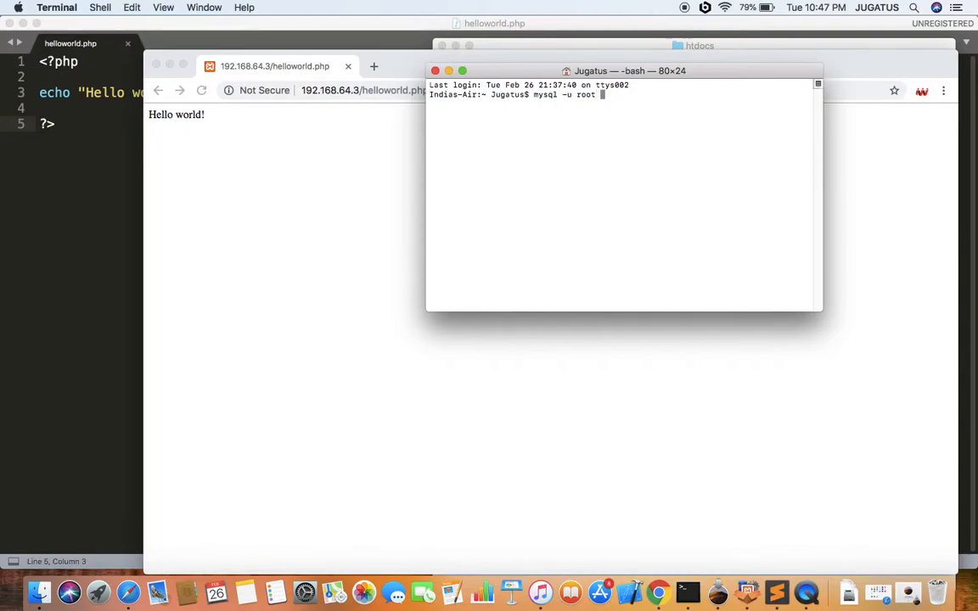
pyautogui.write('-p')
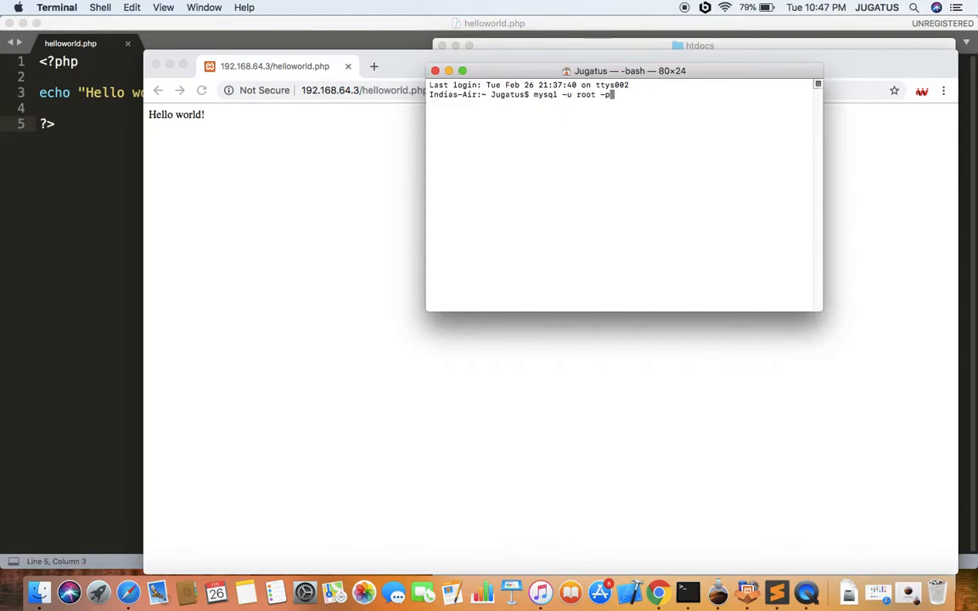
pyautogui.moveTo(571, 220)
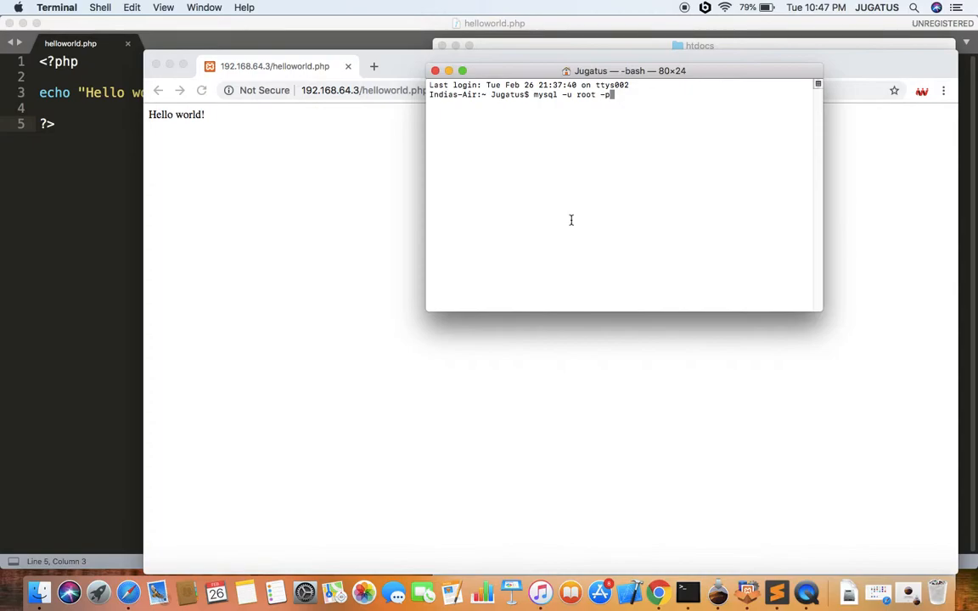
pyautogui.moveTo(380, 81)
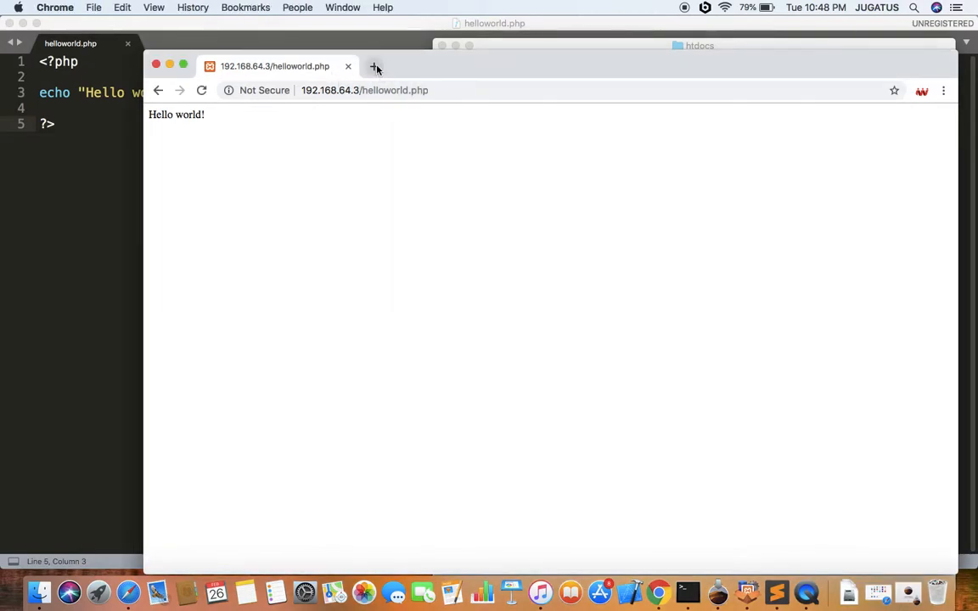
# - Open 192.168.64.3/phpmyadmin in a new tab and select httpd-xampp.conf in the 403 error
pyautogui.click(374, 67)
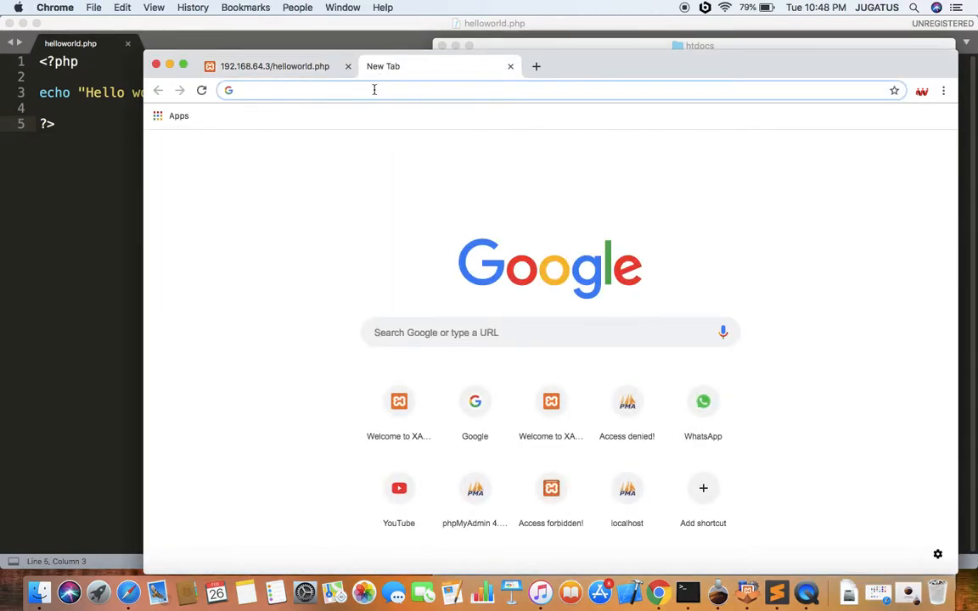
pyautogui.write('192.168.64.3/phpmyadmin/')
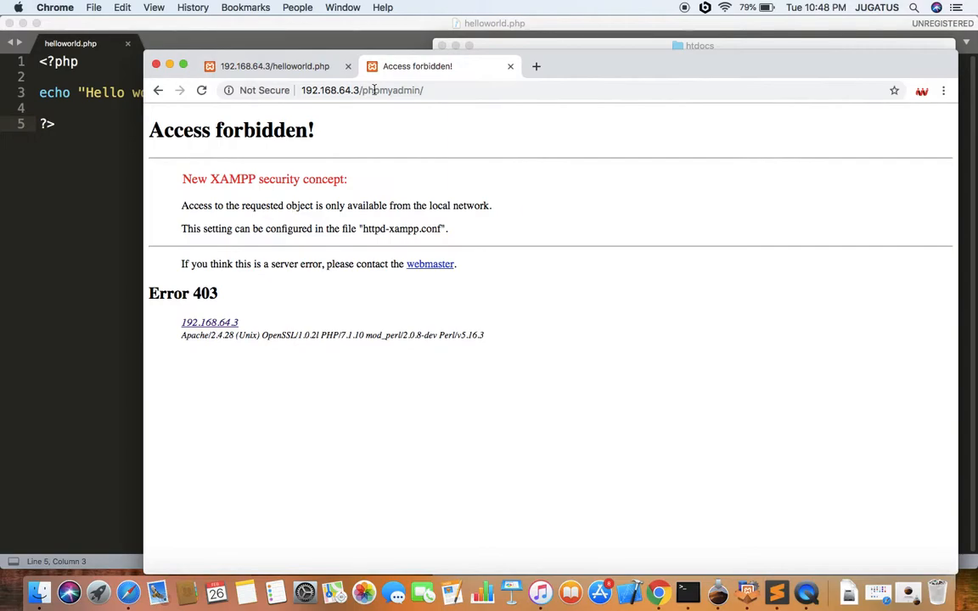
pyautogui.moveTo(408, 425)
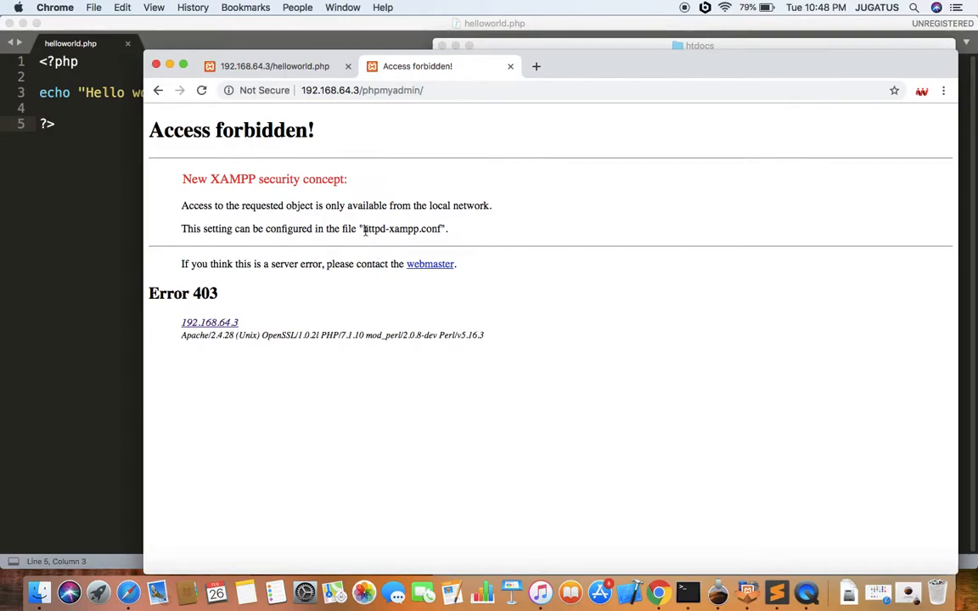
pyautogui.doubleClick(403, 228)
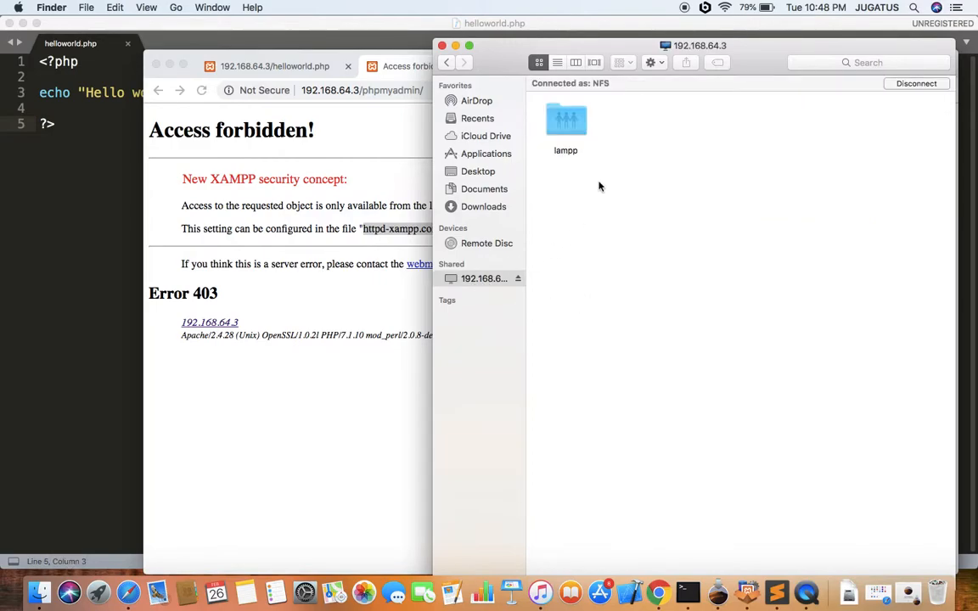
# - Browse to lampp/etc/extra and open httpd-xampp.conf with Sublime Text
pyautogui.doubleClick(566, 119)
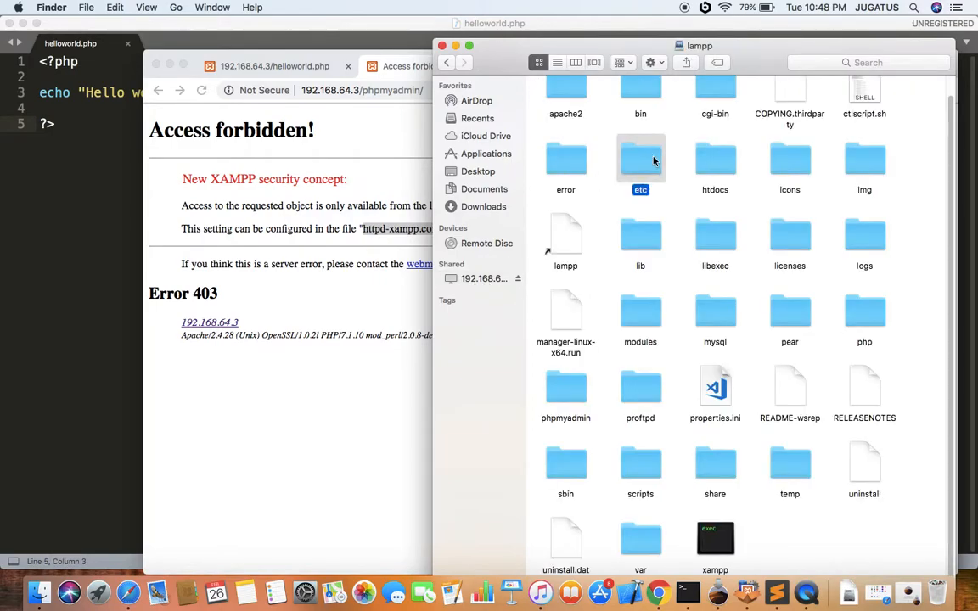
pyautogui.doubleClick(640, 161)
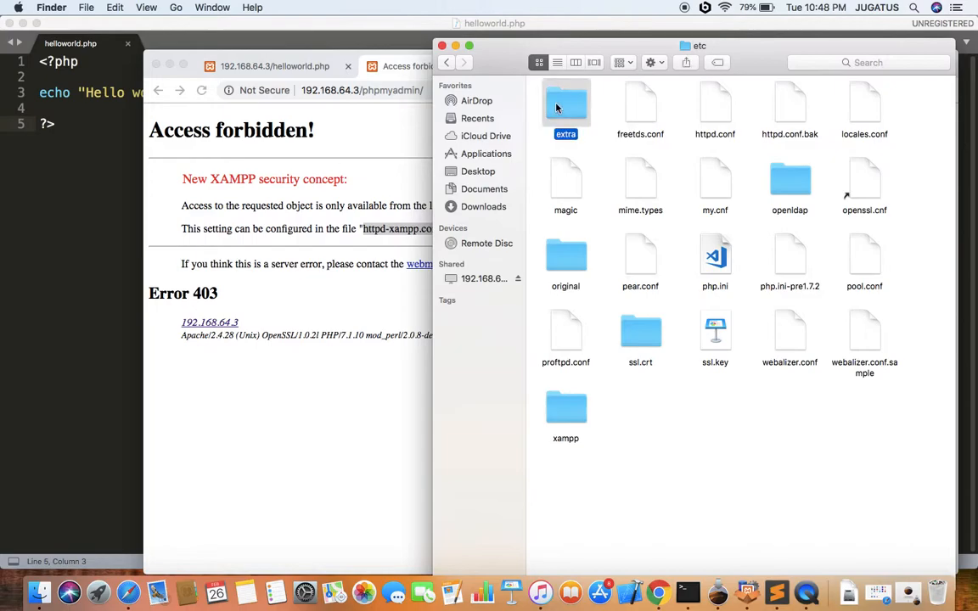
pyautogui.doubleClick(565, 103)
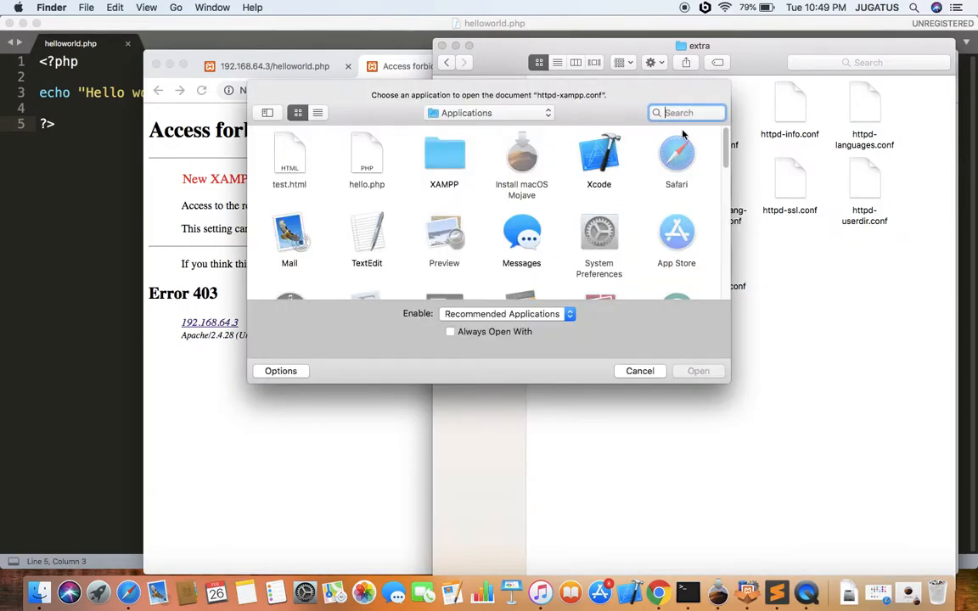
pyautogui.write('sublim')
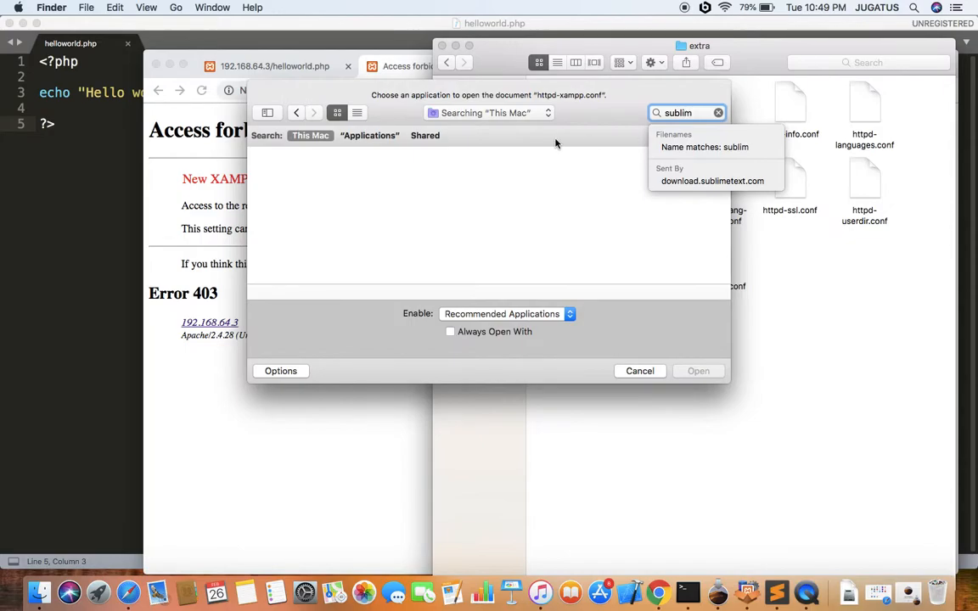
pyautogui.click(698, 371)
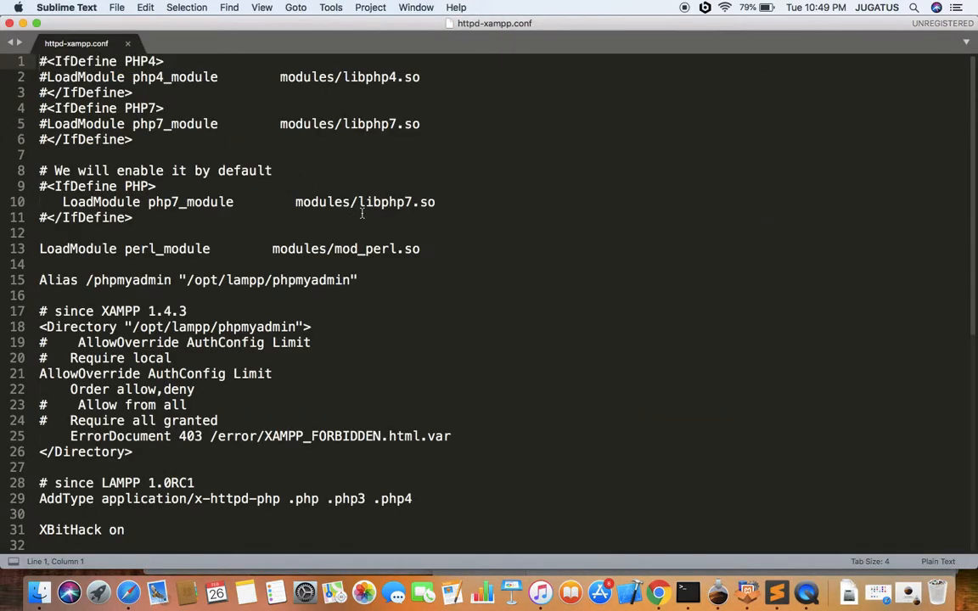
# - Uncomment the phpMyAdmin access lines in httpd-xampp.conf, save with Cmd+S, and close it
pyautogui.scroll(-3)
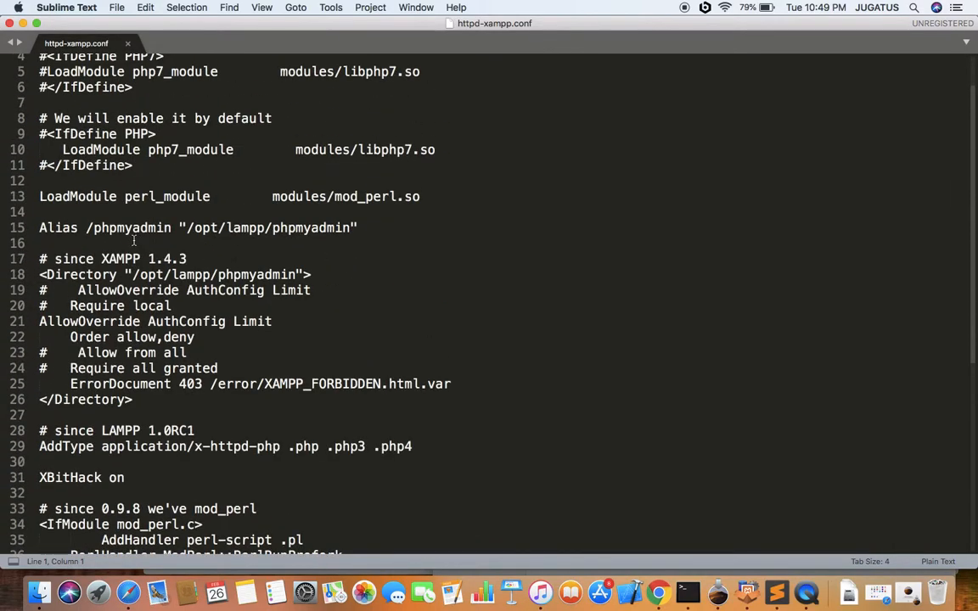
pyautogui.scroll(-3)
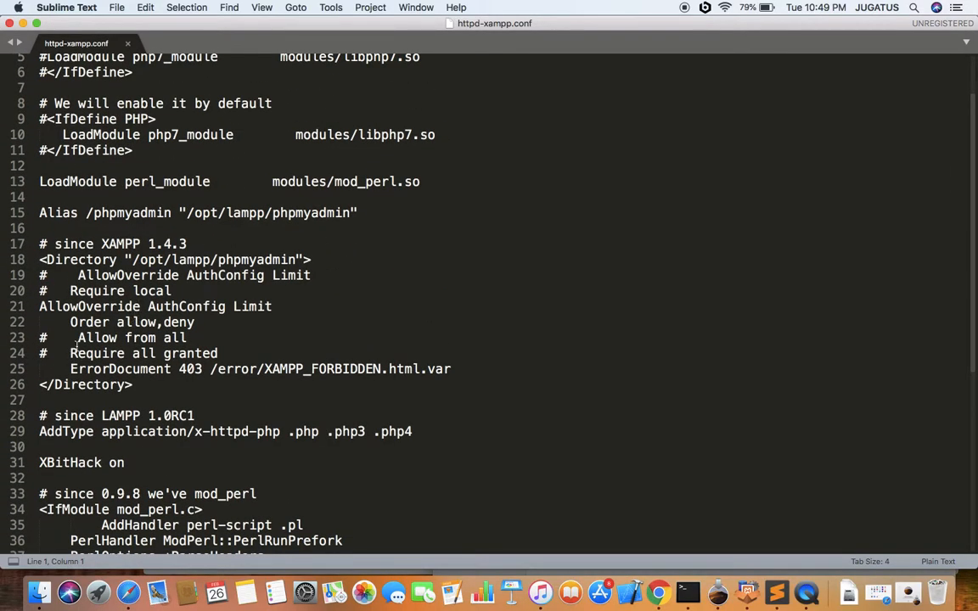
pyautogui.moveTo(71, 337); pyautogui.dragTo(217, 354)
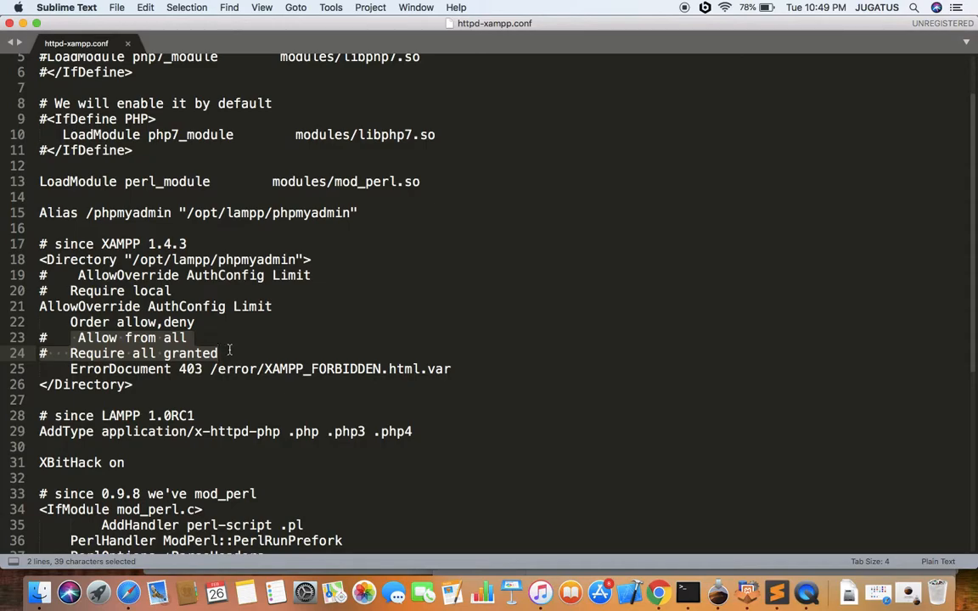
pyautogui.click(52, 338)
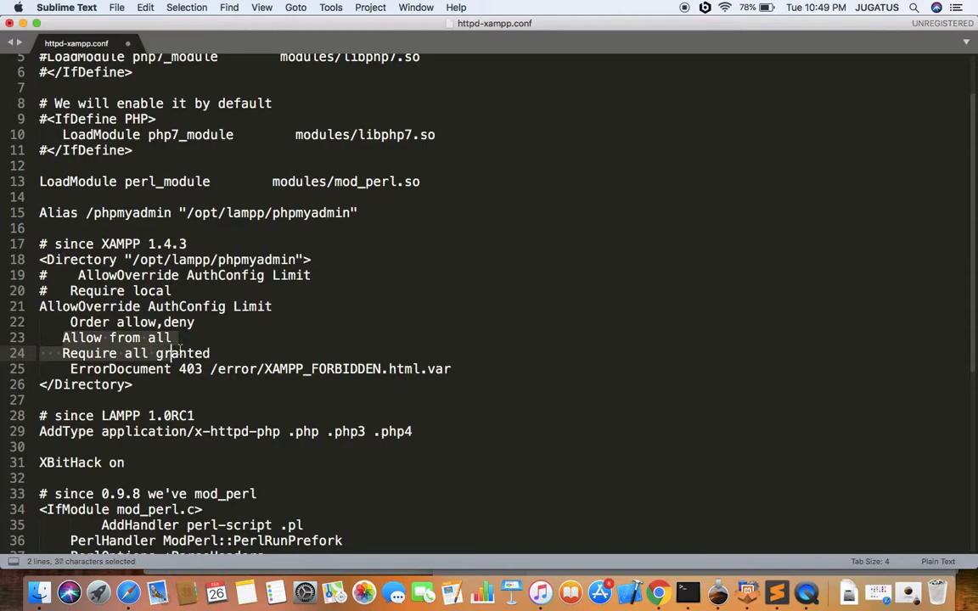
pyautogui.press('cmd+s')
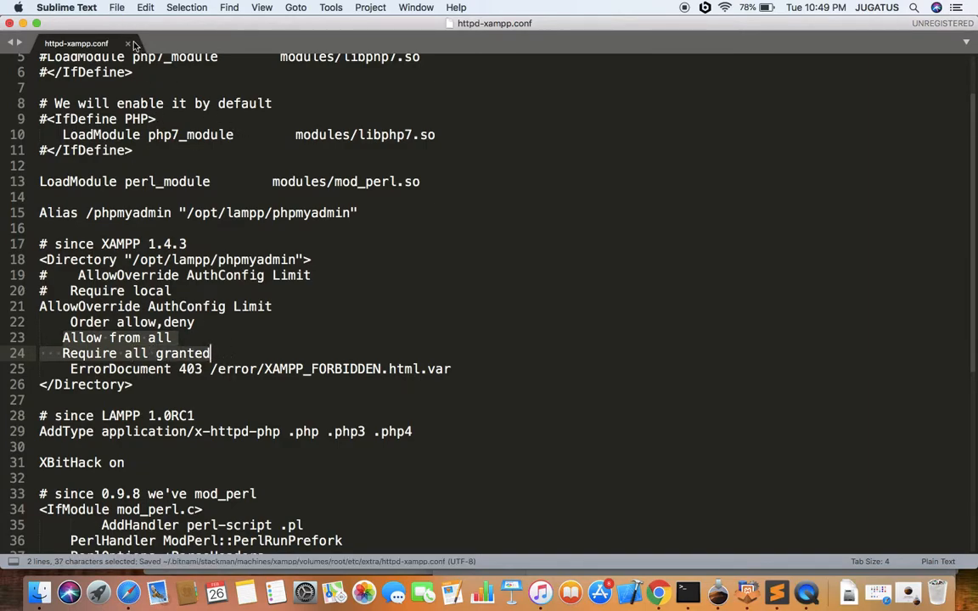
pyautogui.click(70, 43)
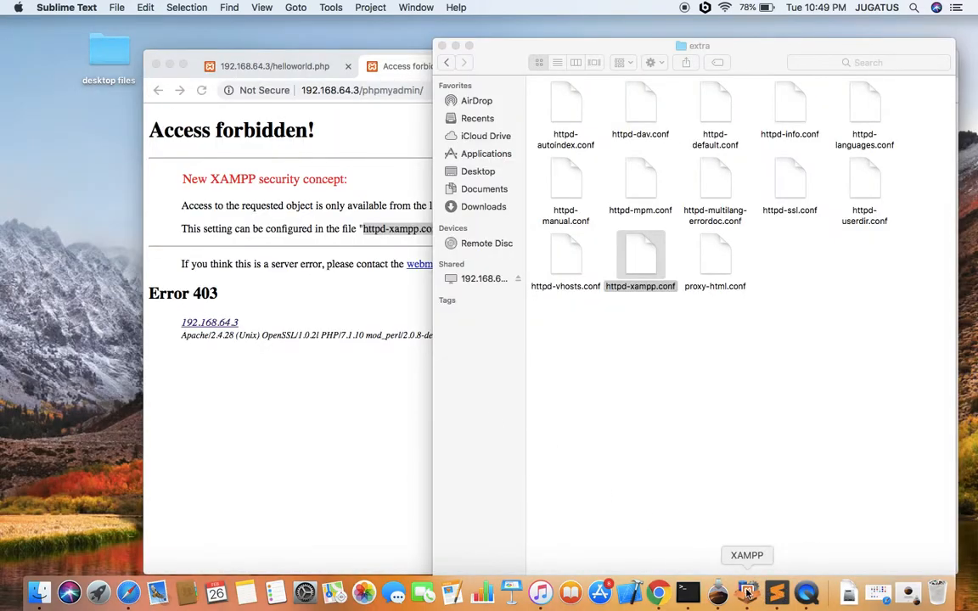
# - Restart MySQL, Apache and ProFTPD together from XAMPP's Services tab
pyautogui.click(746, 592)
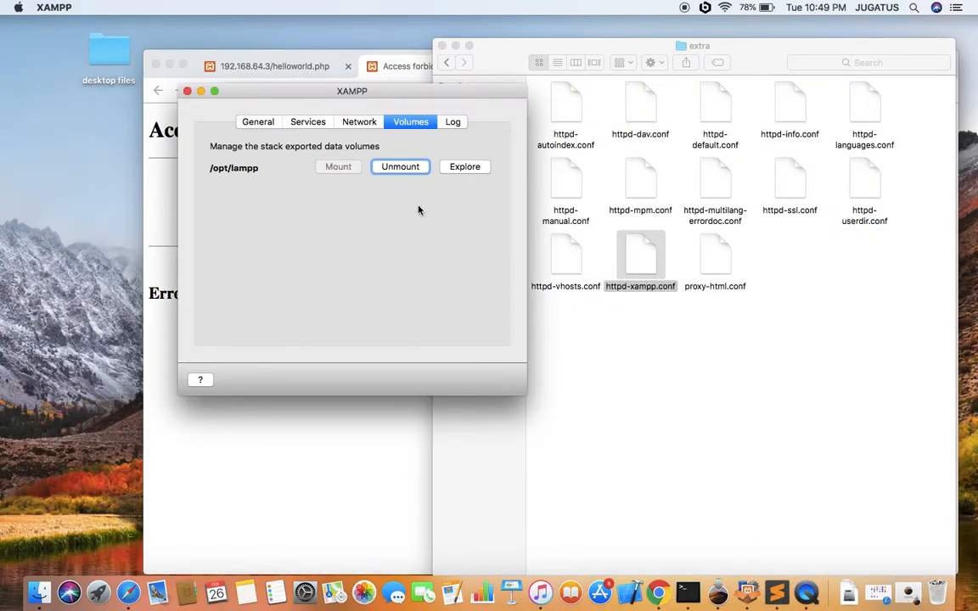
pyautogui.click(307, 122)
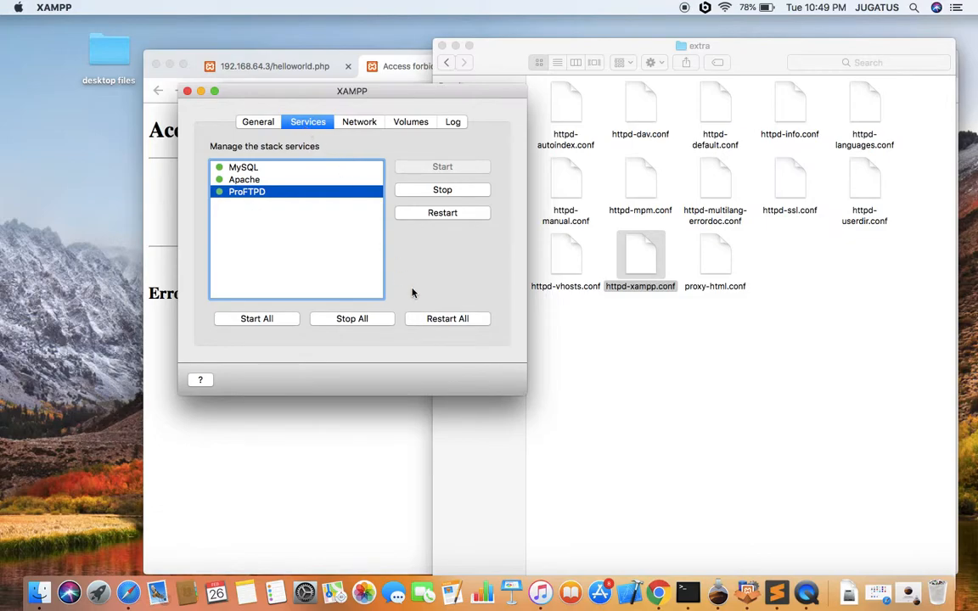
pyautogui.click(447, 319)
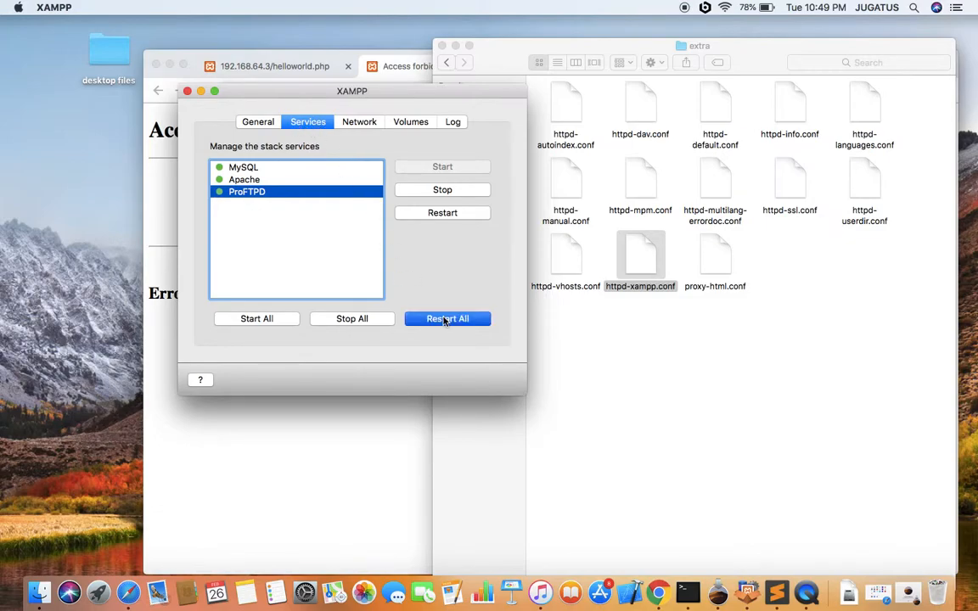
pyautogui.click(447, 318)
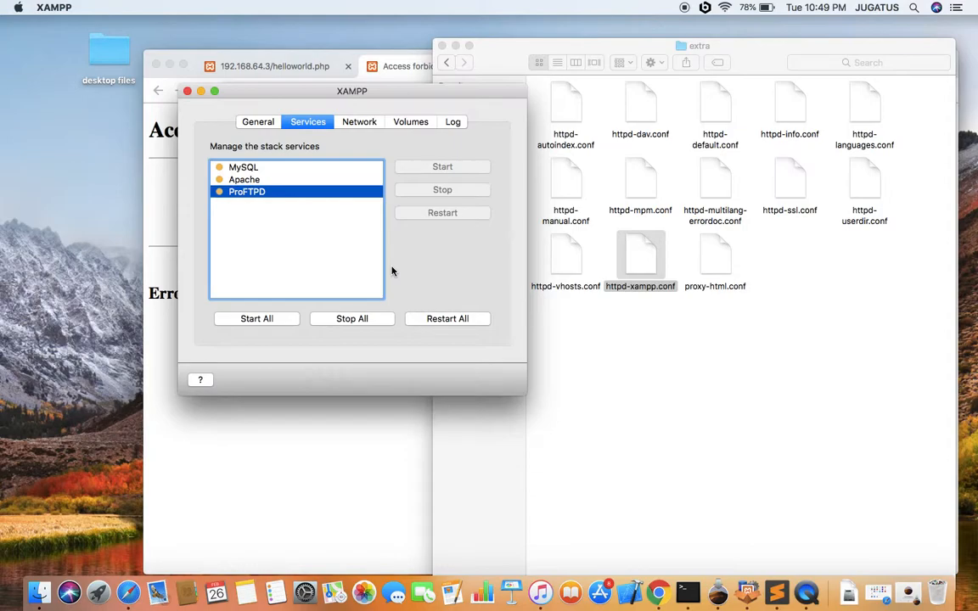
pyautogui.click(247, 192)
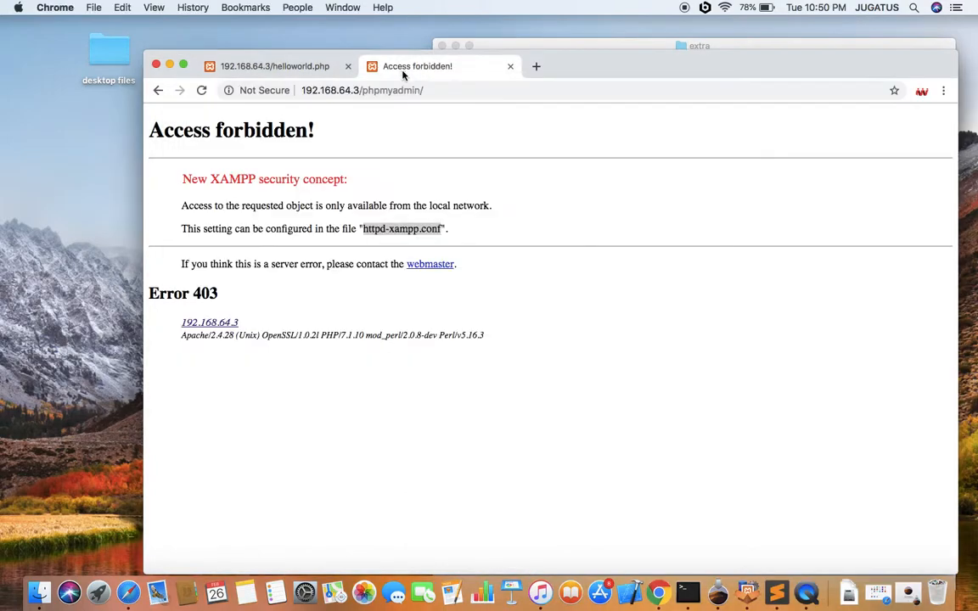
# - Reload phpMyAdmin so it now loads, and view the list of databases
pyautogui.click(201, 90)
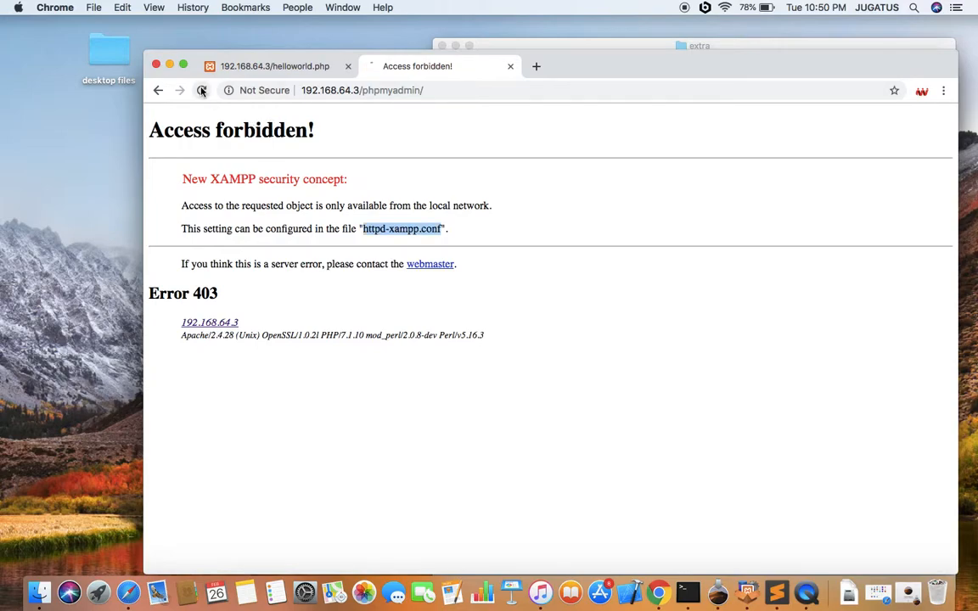
pyautogui.click(201, 90)
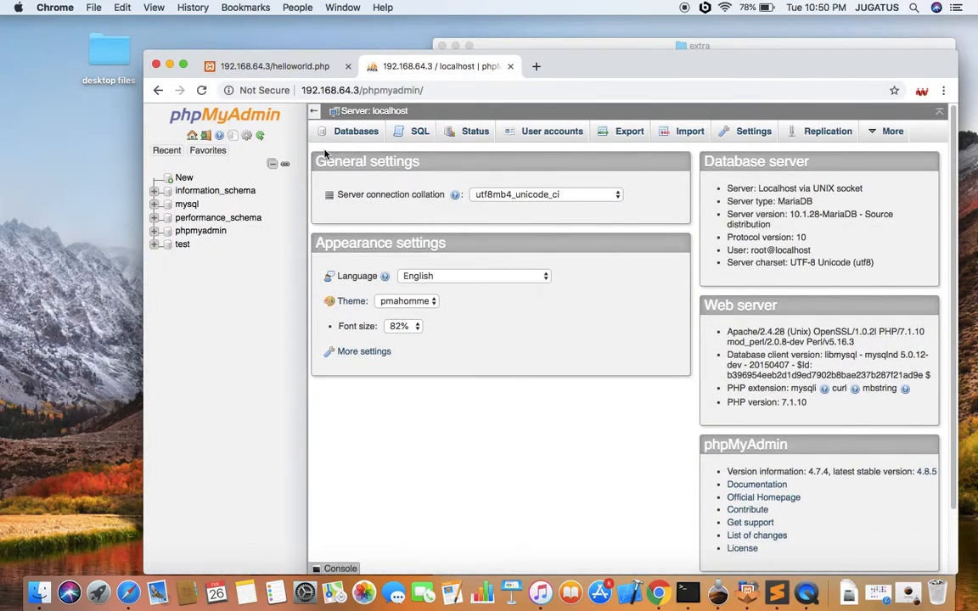
pyautogui.moveTo(406, 268)
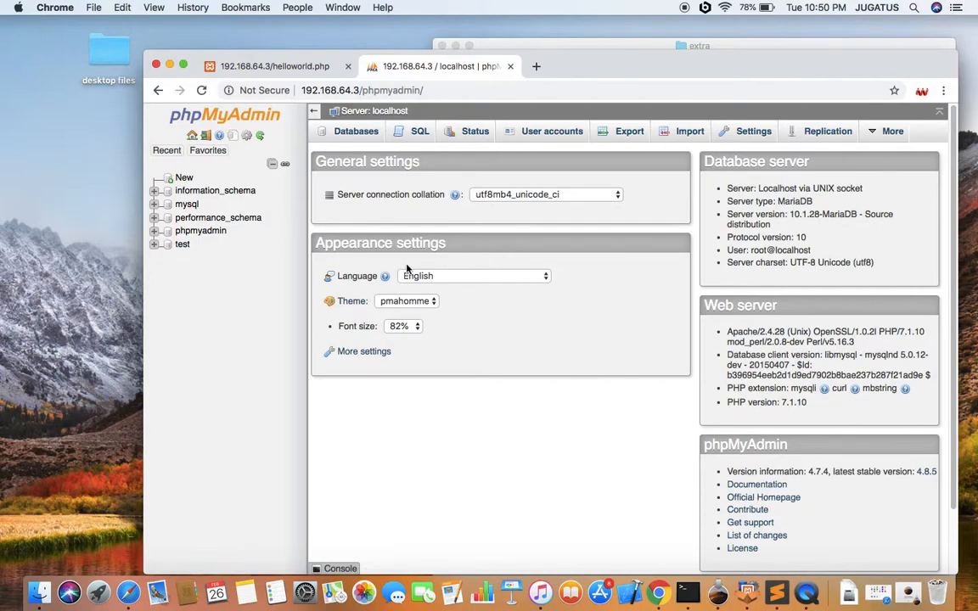
pyautogui.click(356, 130)
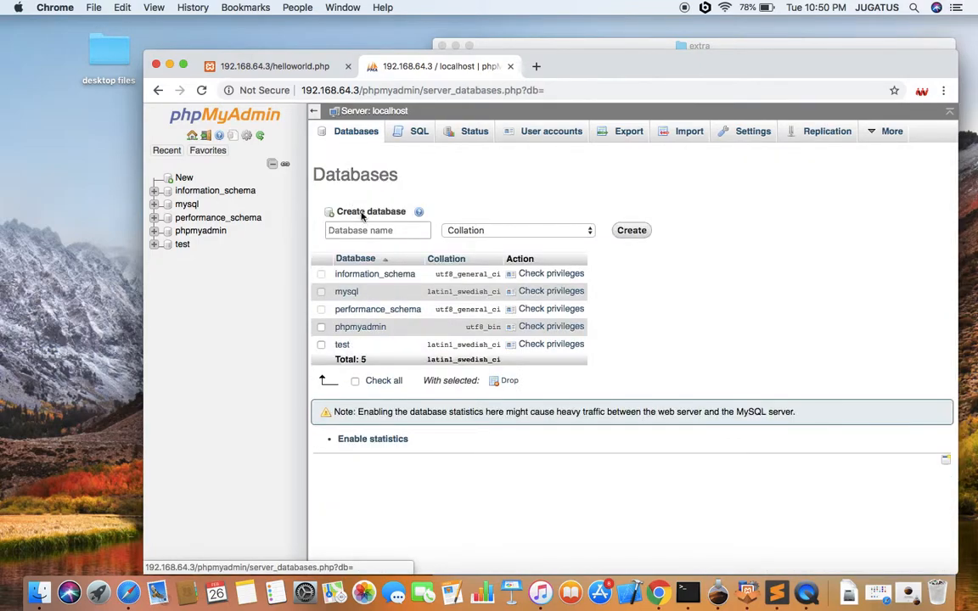
# - Open the empty test database, then return to the helloworld.php page showing Hello world!
pyautogui.click(632, 230)
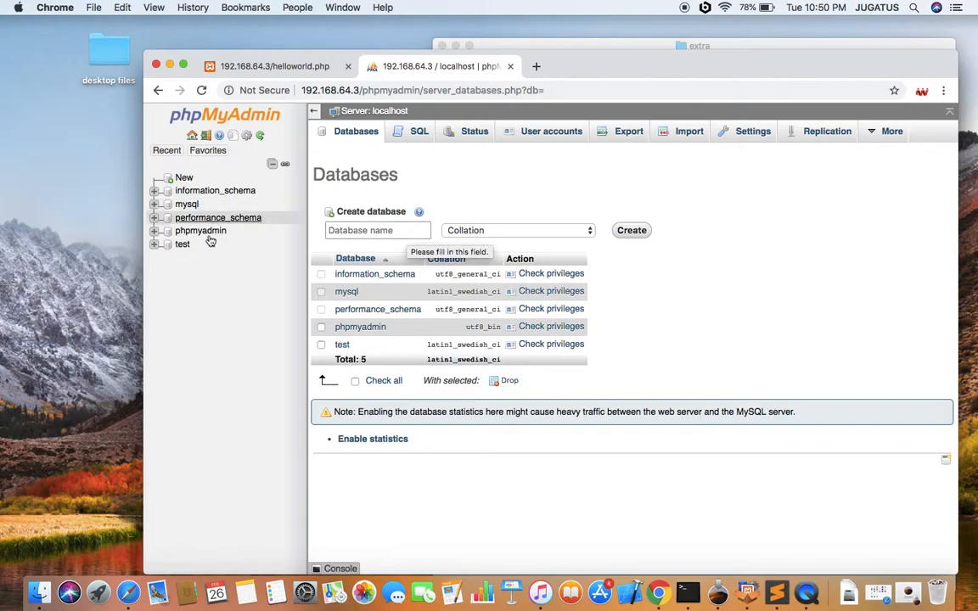
pyautogui.click(181, 244)
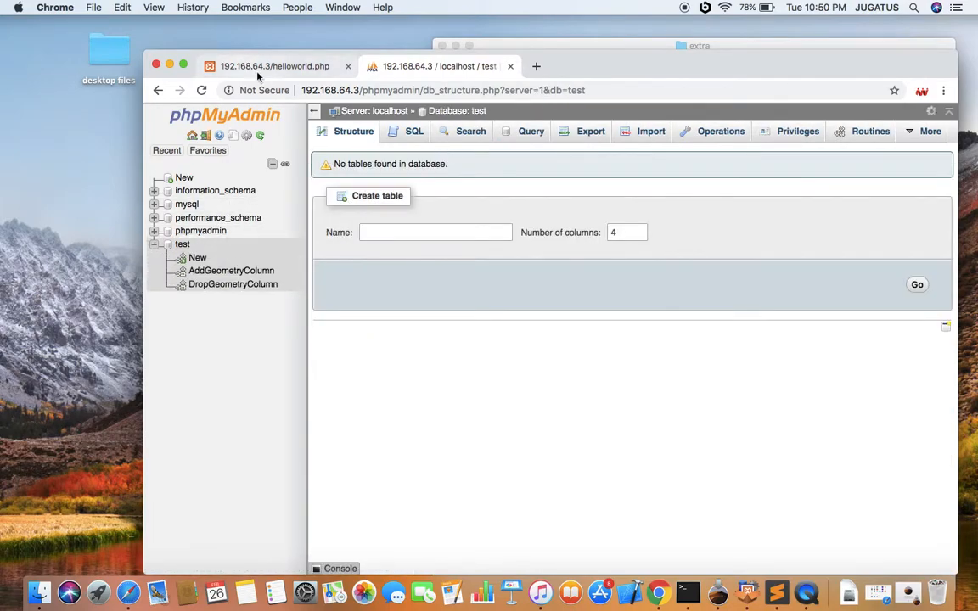
pyautogui.click(274, 66)
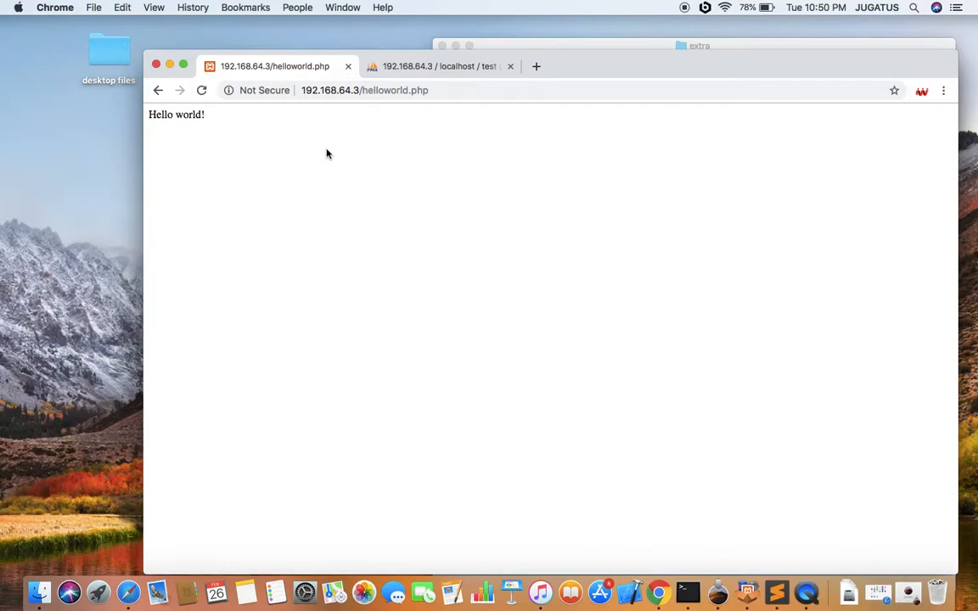
pyautogui.moveTo(531, 160)
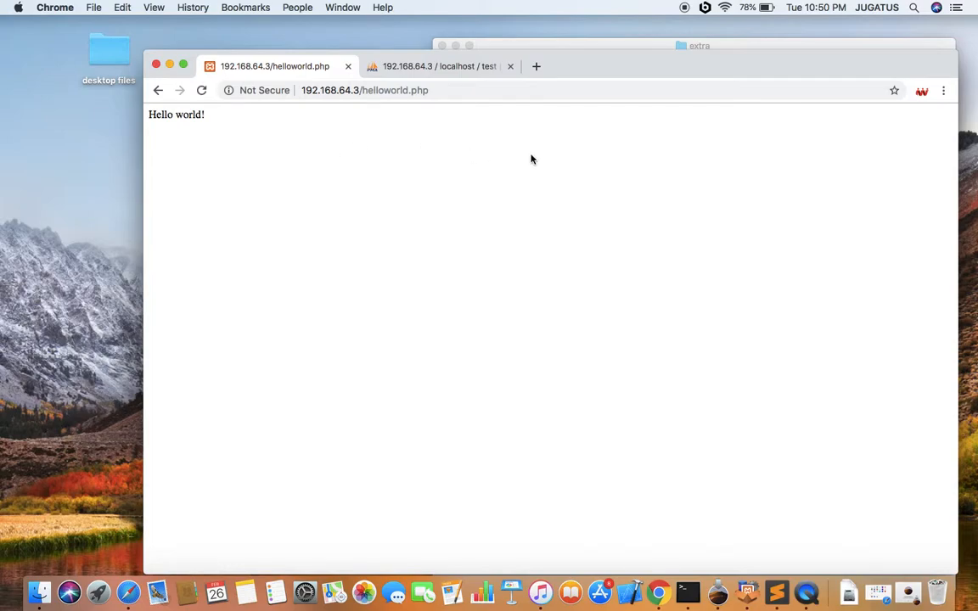
pyautogui.moveTo(688, 19)
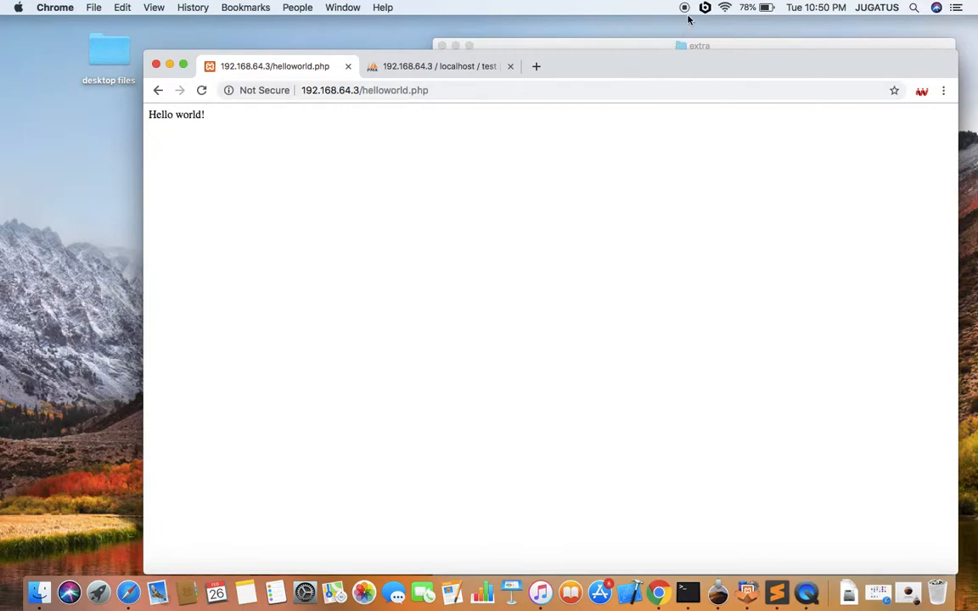